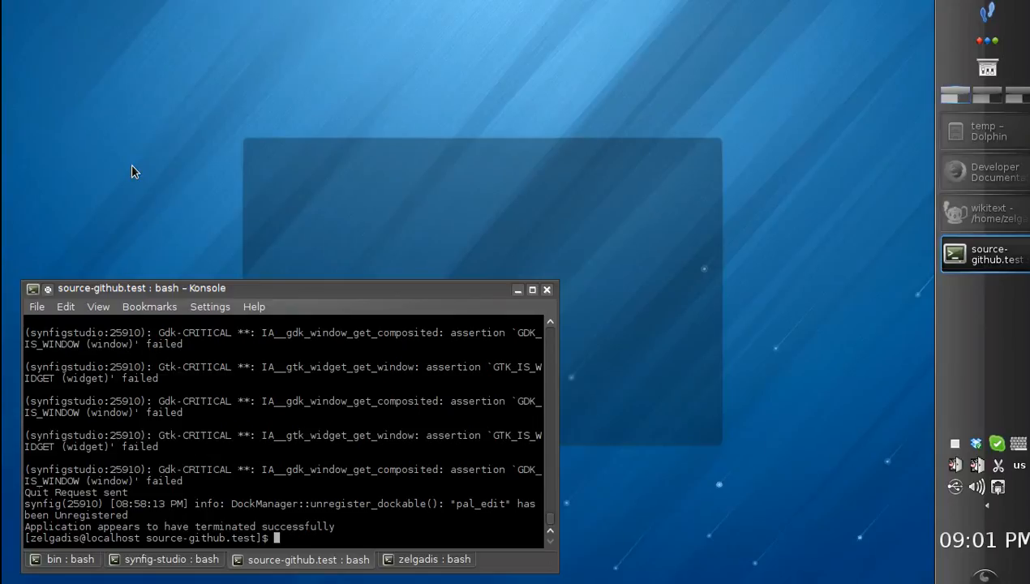
Launch Synfig Studio from Konsole via ~/synfig.test/bin/synfigstudio.
type("~/synfig.test/bin/synfigstudio")
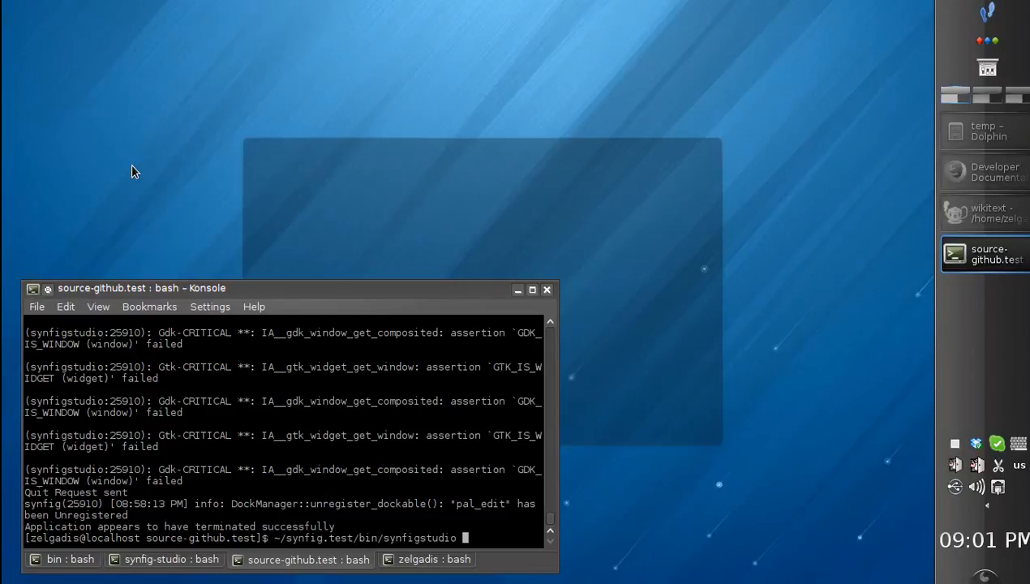
key("Return")
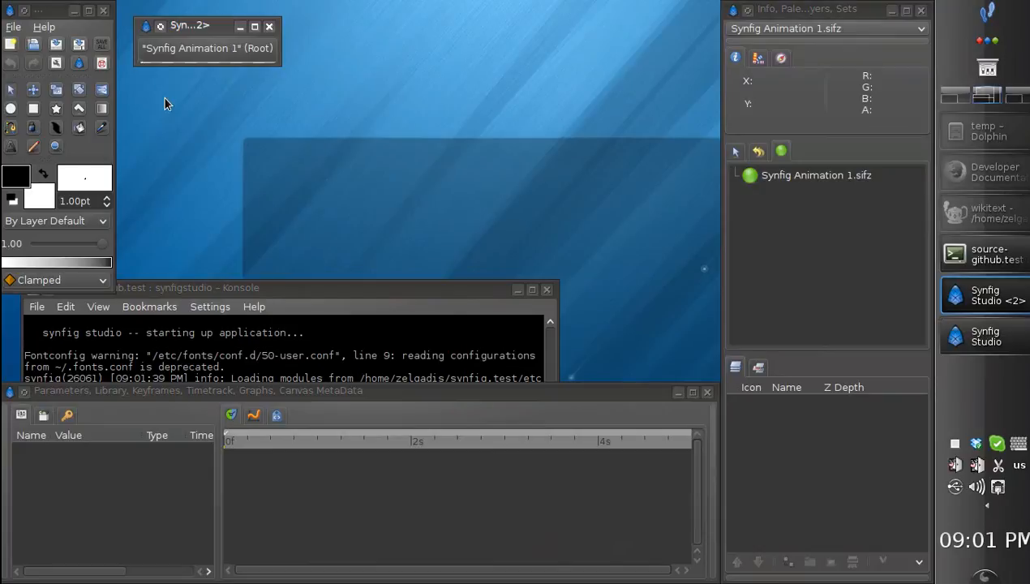
mouse_move(178, 99)
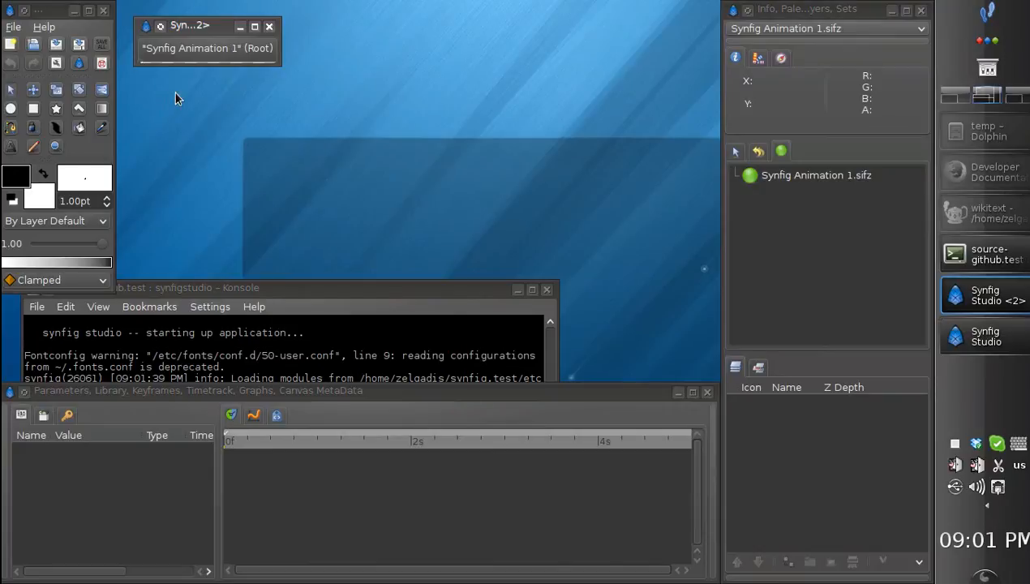
mouse_move(133, 213)
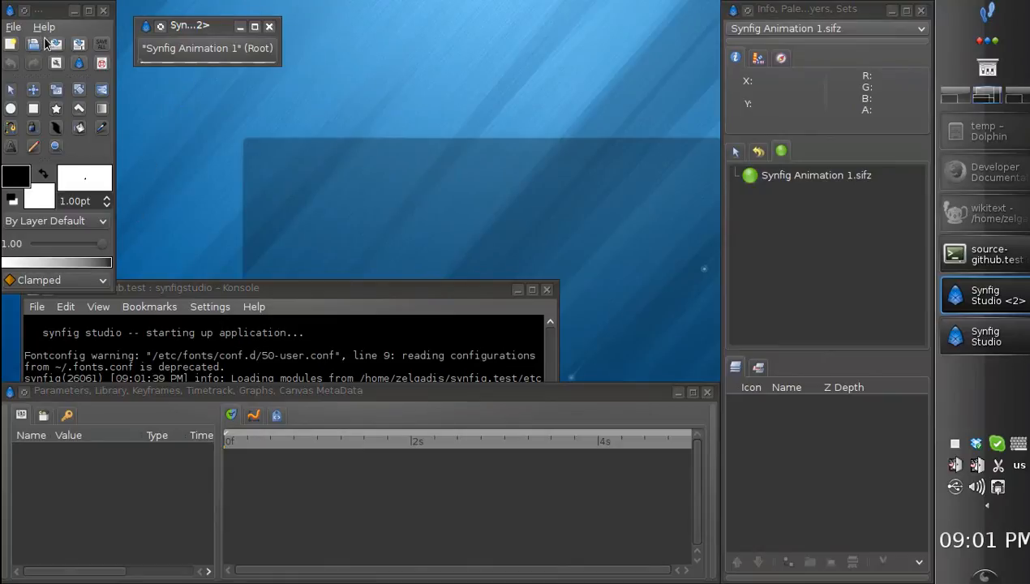
mouse_move(133, 39)
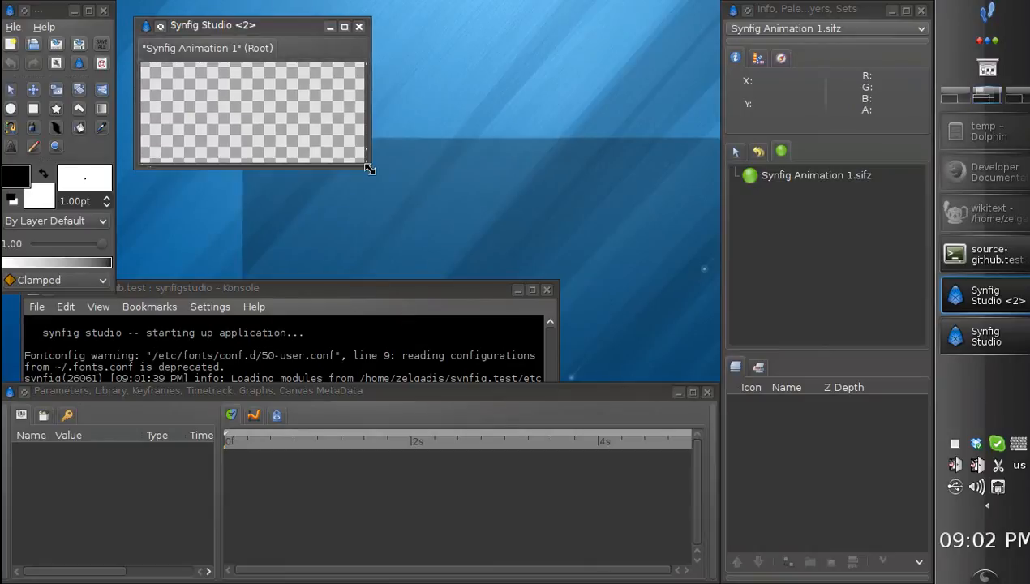
Resize the canvas window larger by dragging its bottom-right corner twice.
left_click_drag(366, 167, 571, 327)
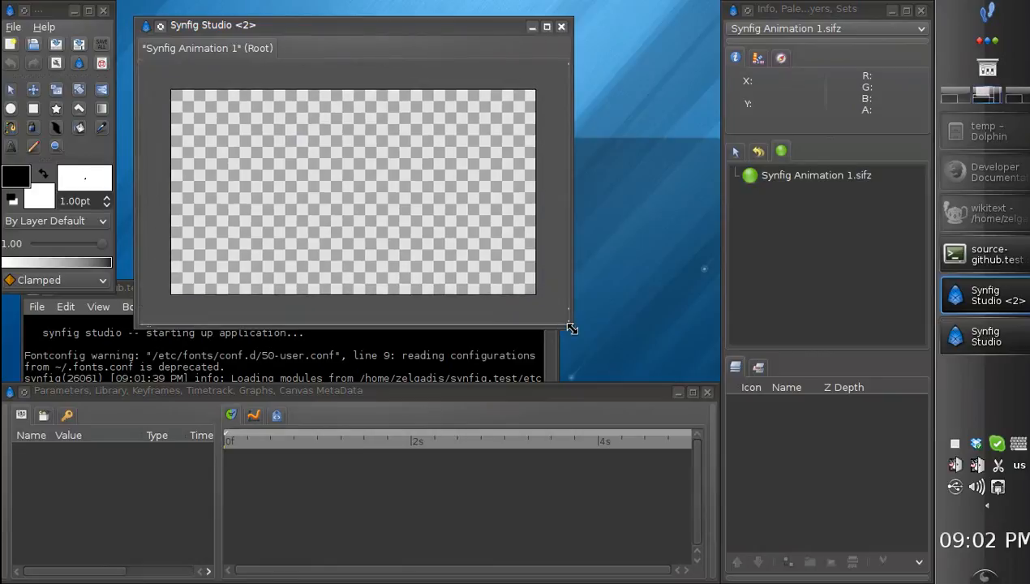
left_click_drag(571, 327, 646, 357)
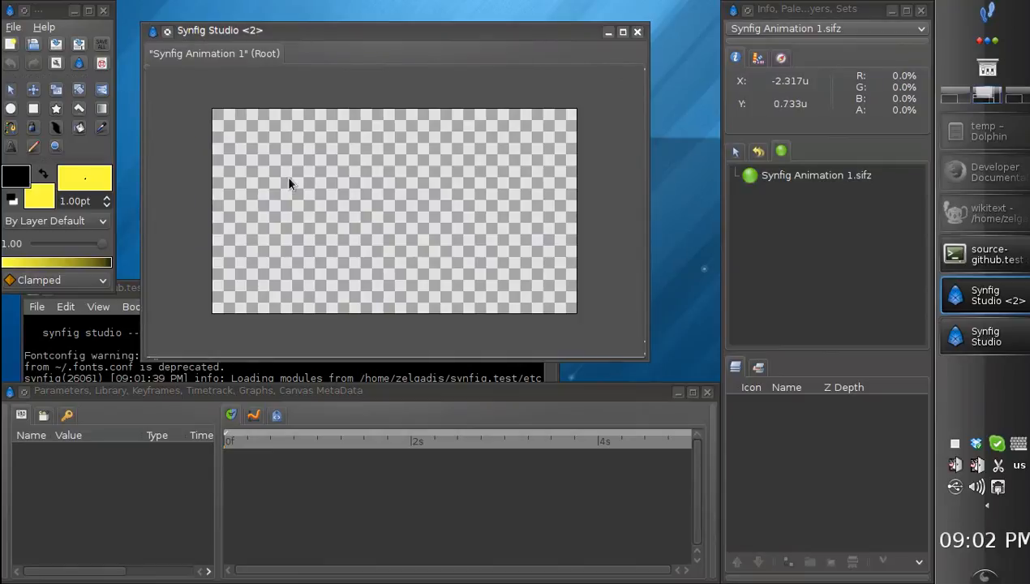
mouse_move(165, 112)
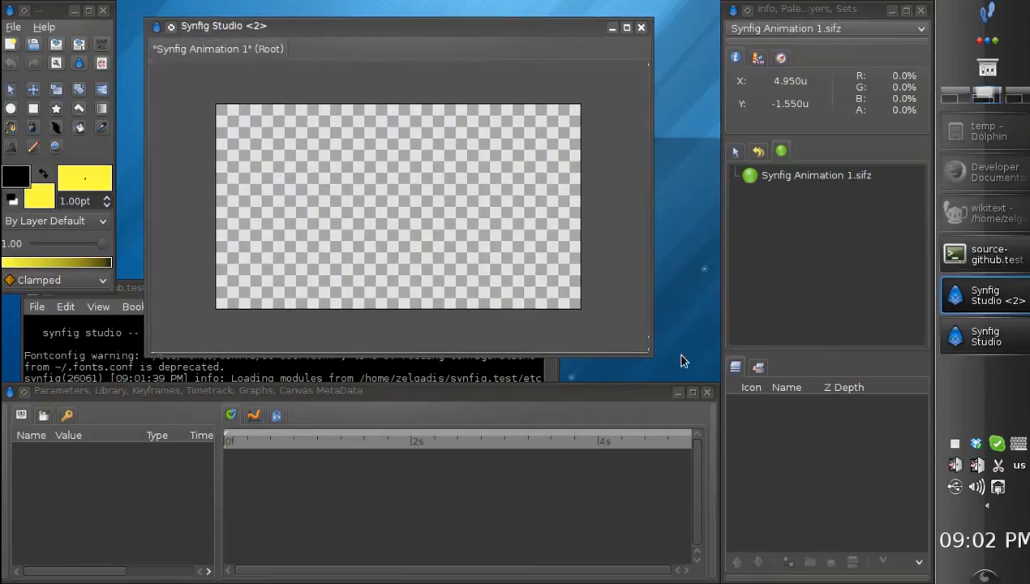
mouse_move(652, 356)
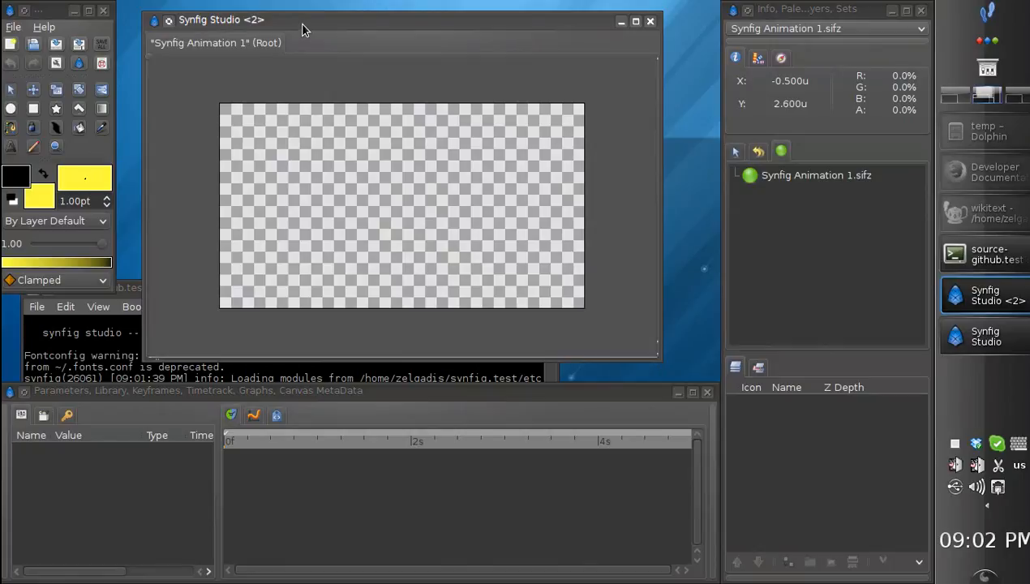
mouse_move(308, 107)
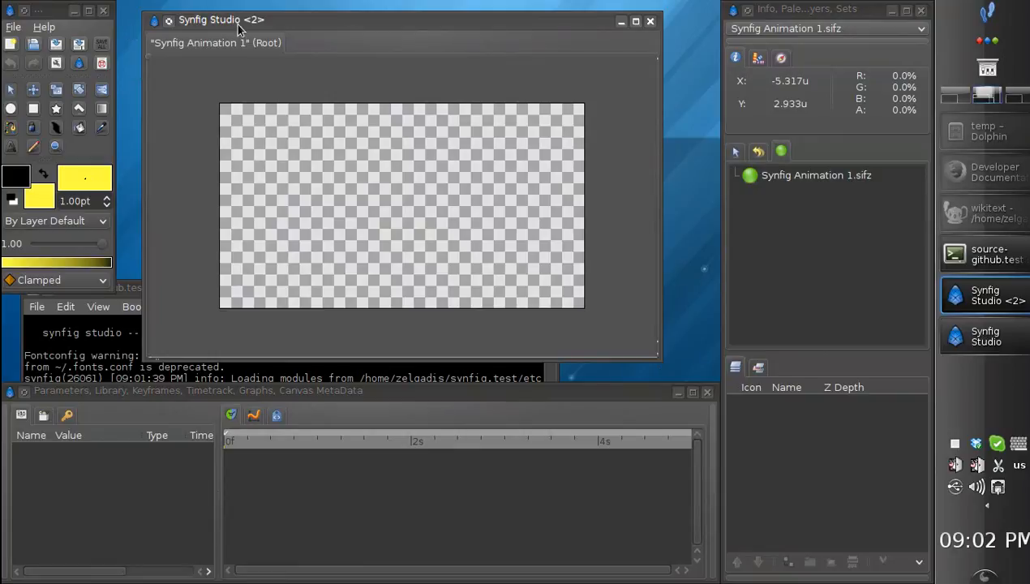
mouse_move(198, 29)
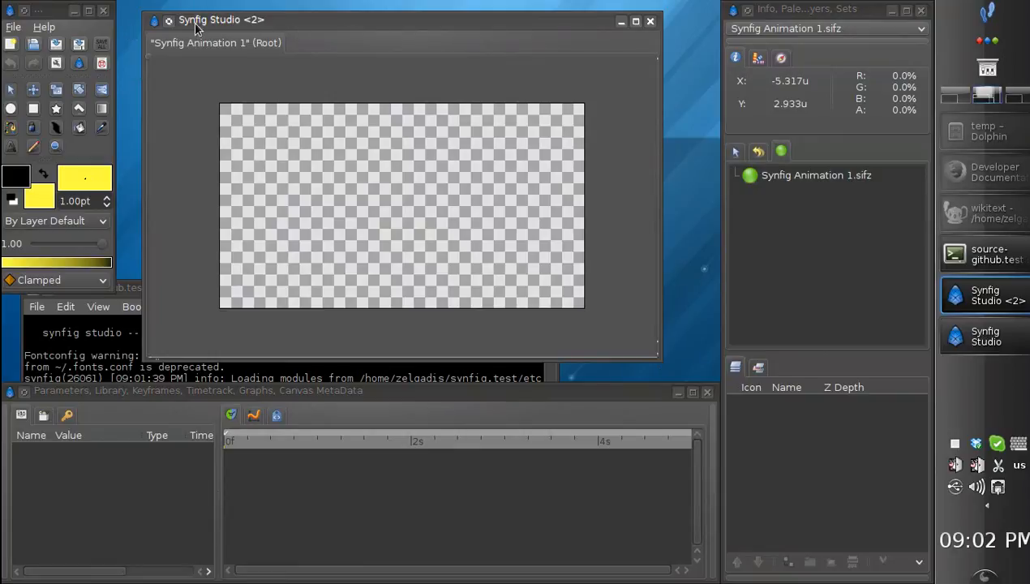
mouse_move(303, 67)
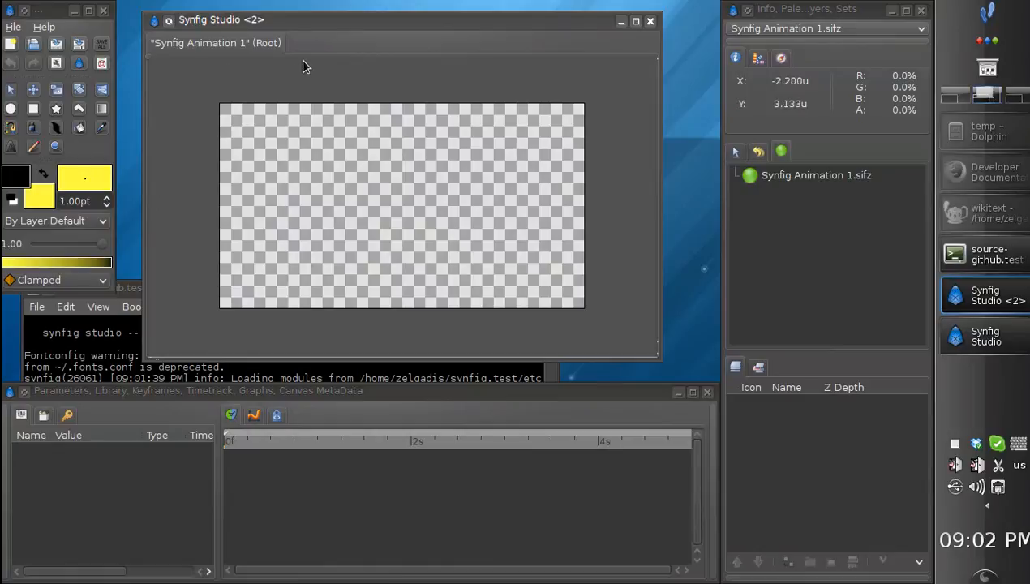
mouse_move(316, 26)
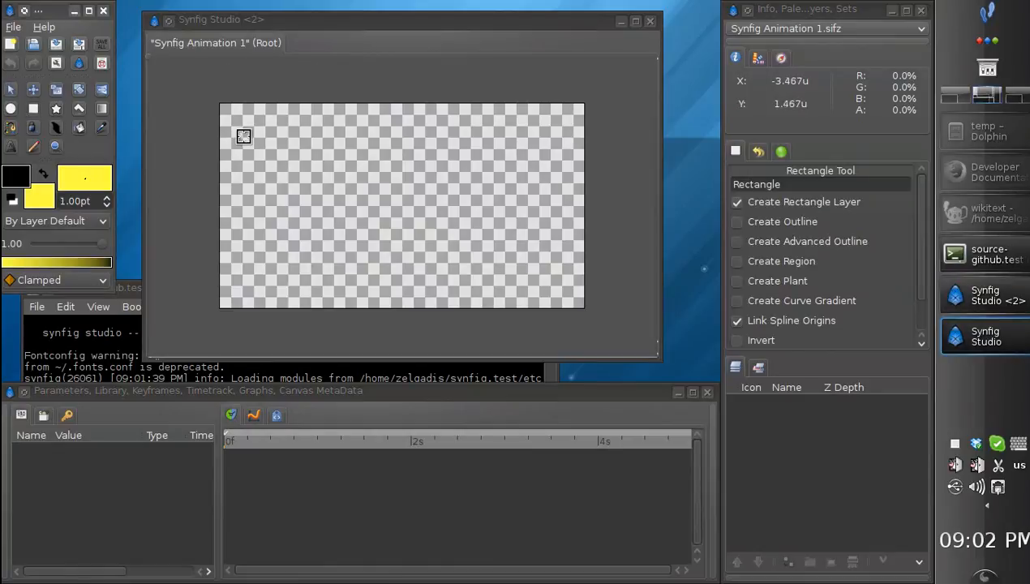
Draw a yellow rectangle in the canvas's upper-left area as the first shape layer.
left_click_drag(243, 136, 334, 180)
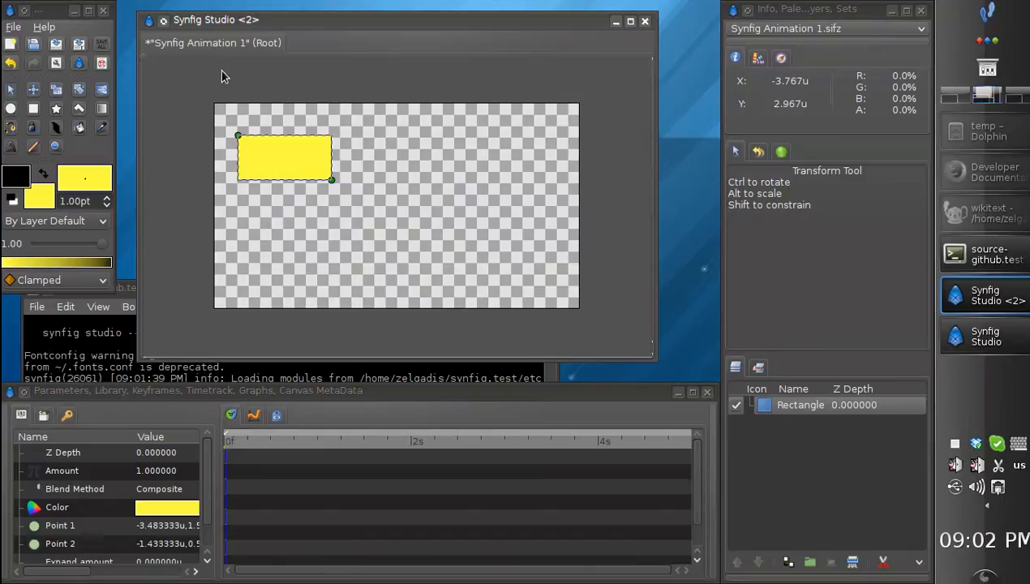
left_click(13, 26)
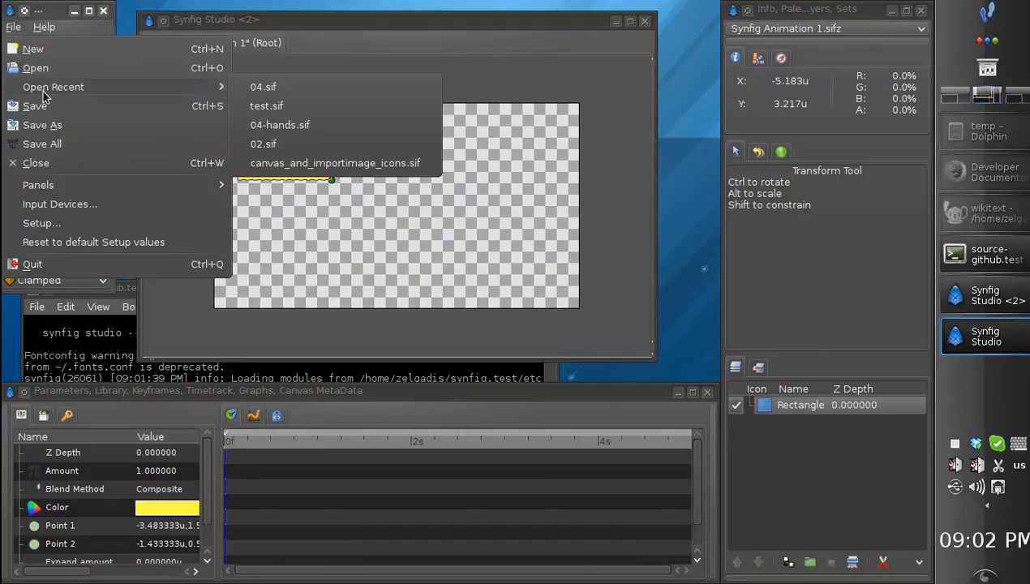
mouse_move(126, 87)
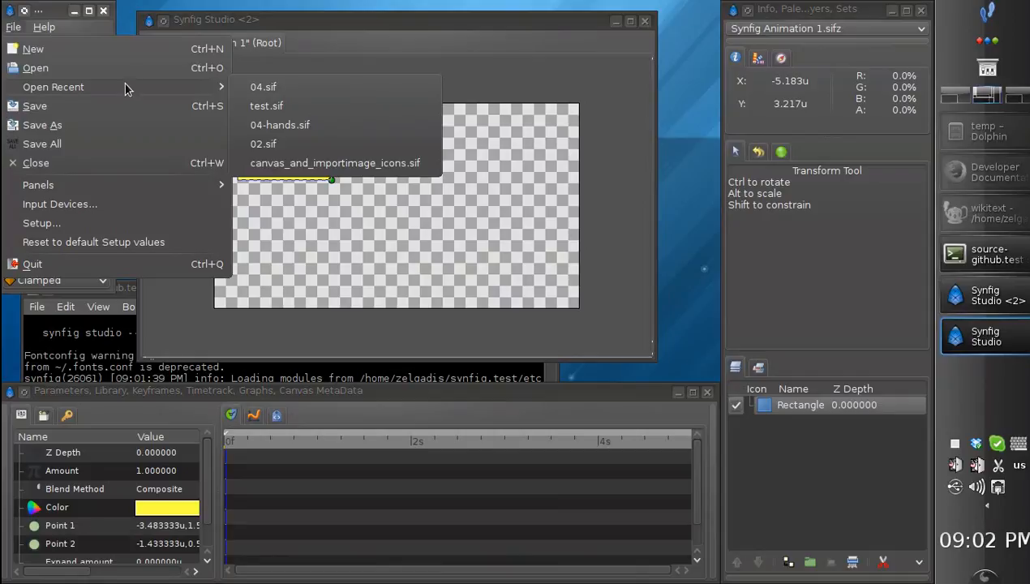
Open test.sif from recent files as a second tab and flip between the two document tabs.
left_click(266, 105)
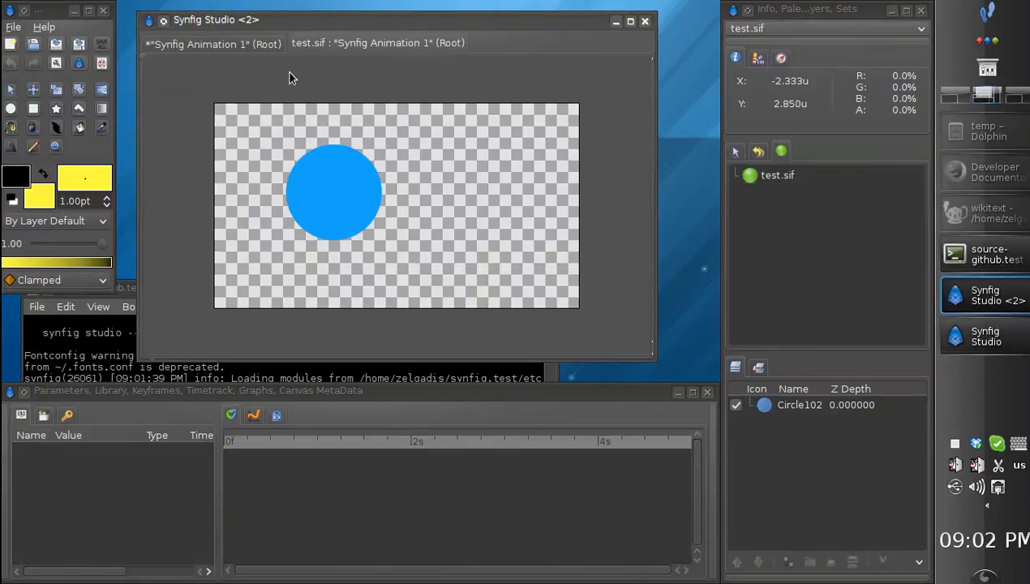
mouse_move(284, 35)
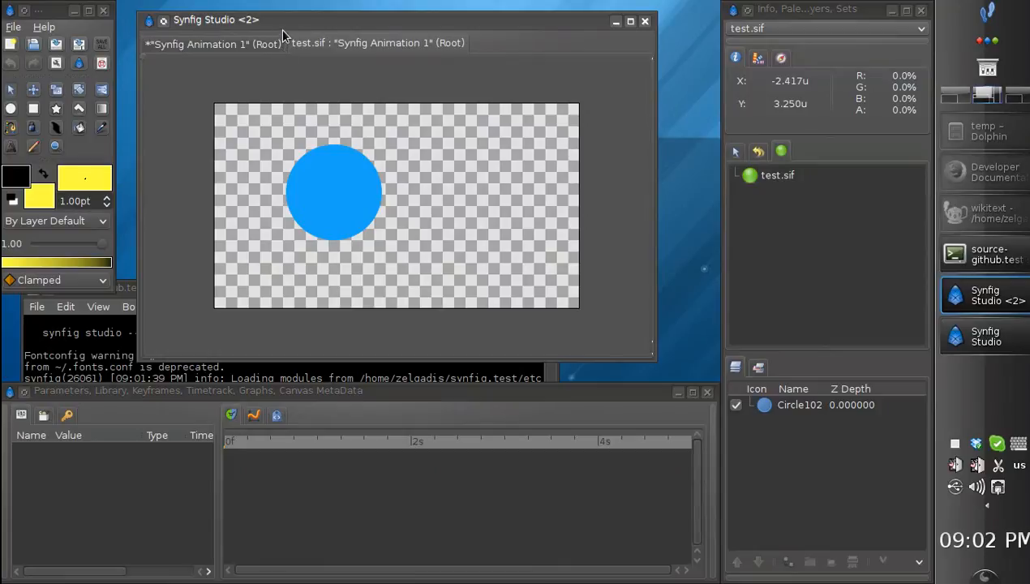
mouse_move(474, 42)
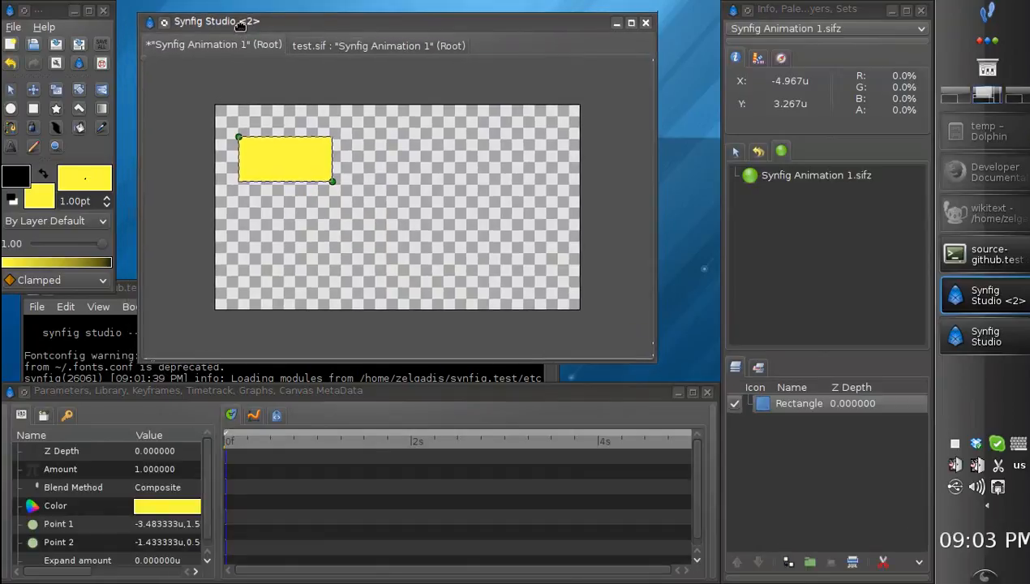
left_click(308, 45)
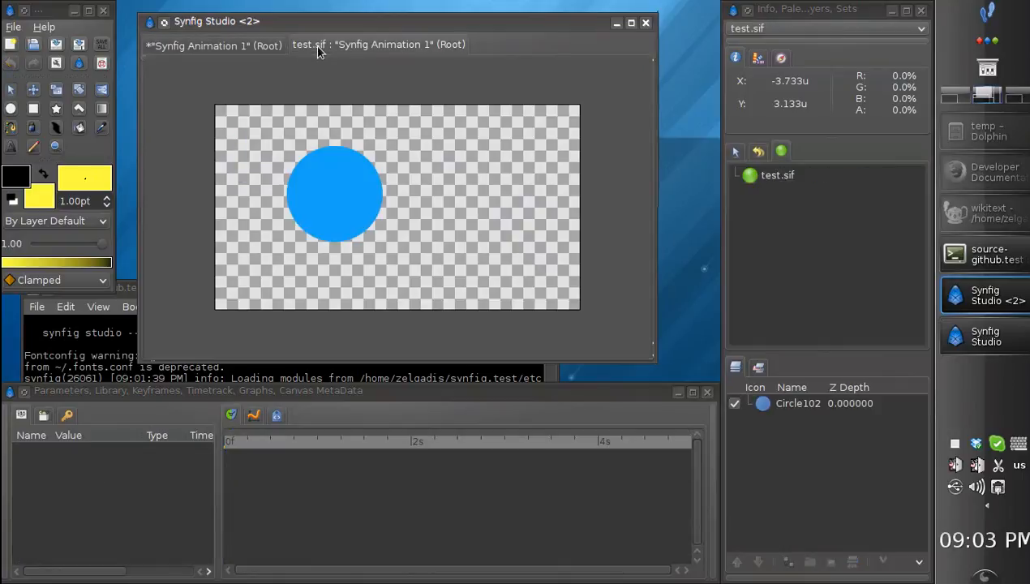
left_click(214, 45)
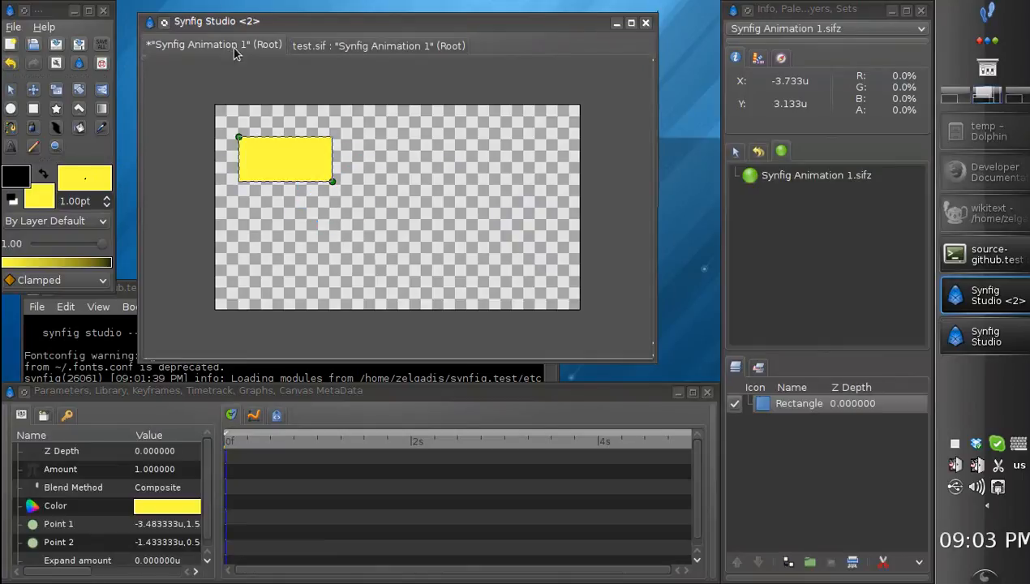
left_click(378, 46)
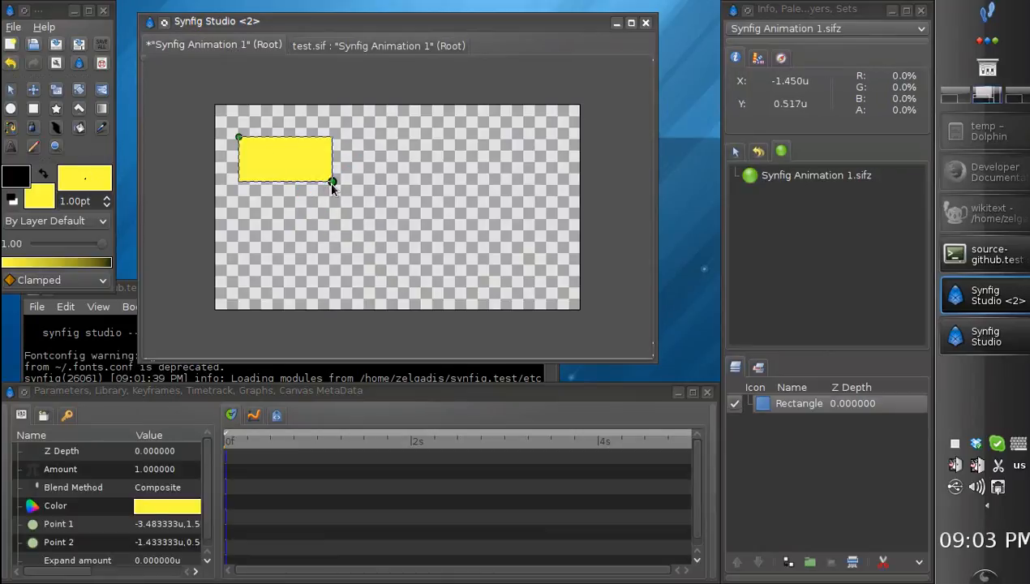
Move the yellow rectangle slightly down and left on Synfig Animation 1.
left_click_drag(333, 181, 316, 195)
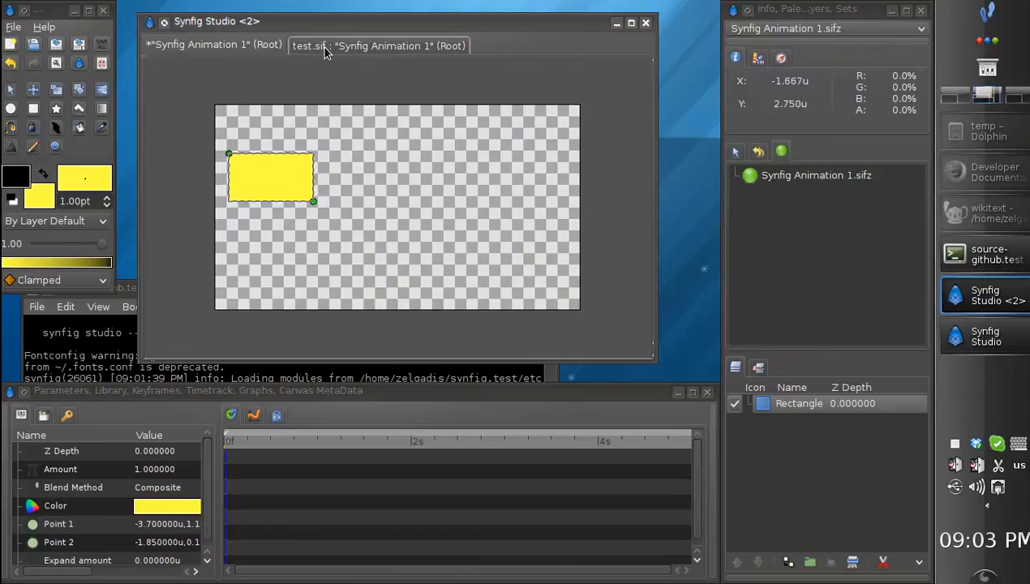
Navigate the Open dialog through the bookmarked morevna folder toward the demo project.
left_click(13, 26)
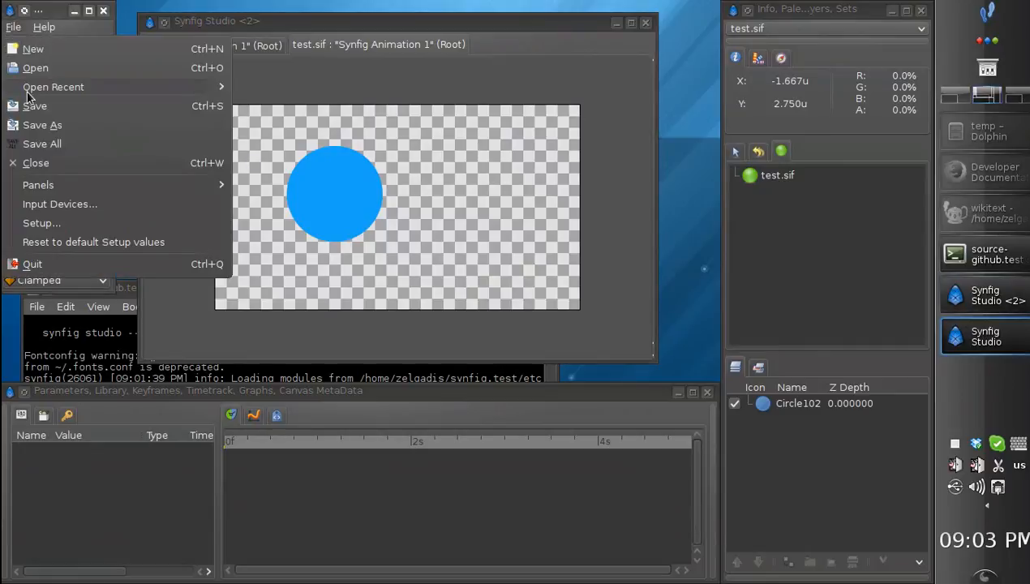
mouse_move(93, 78)
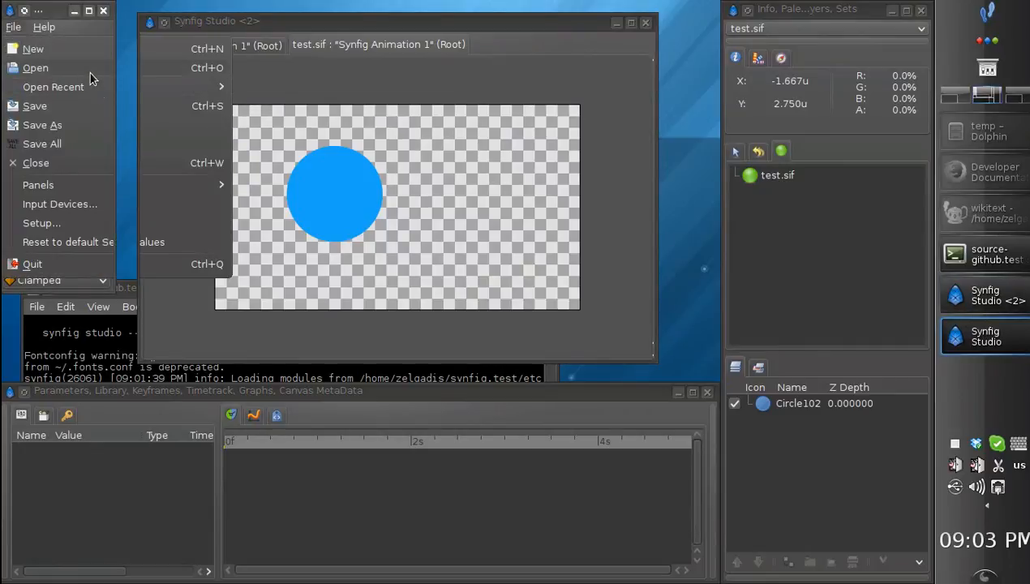
left_click(36, 69)
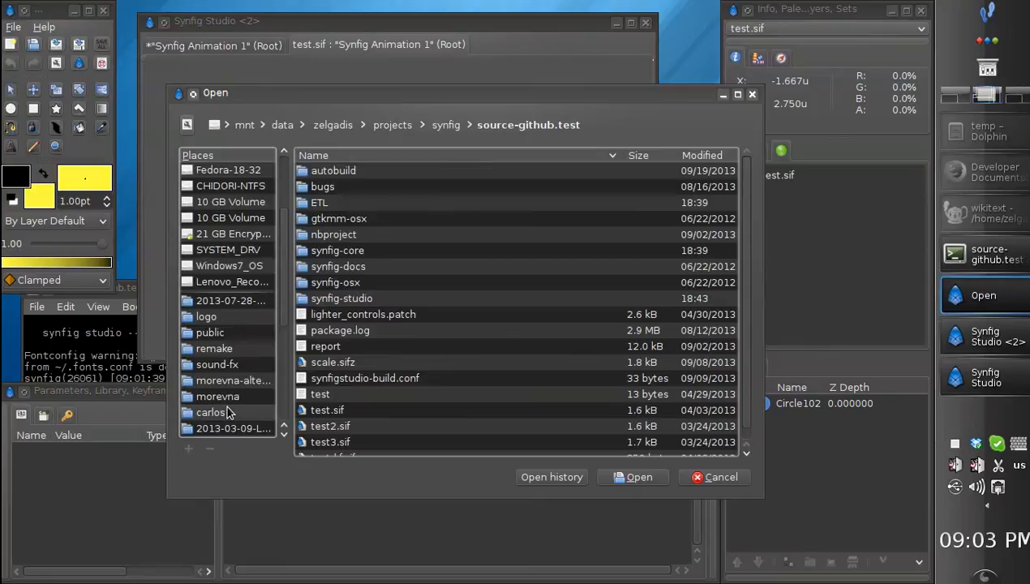
scroll("down", 3)
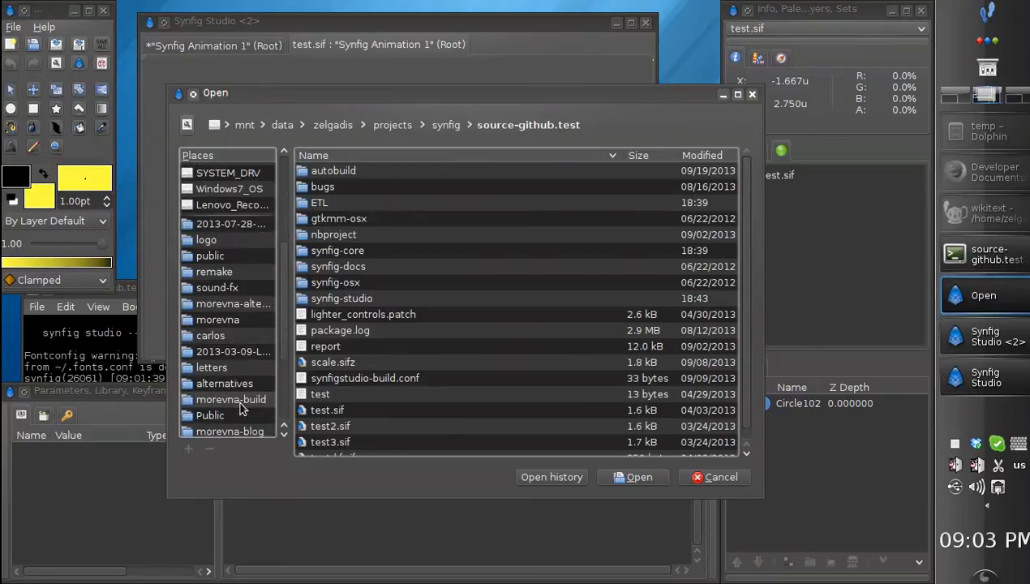
double_click(217, 318)
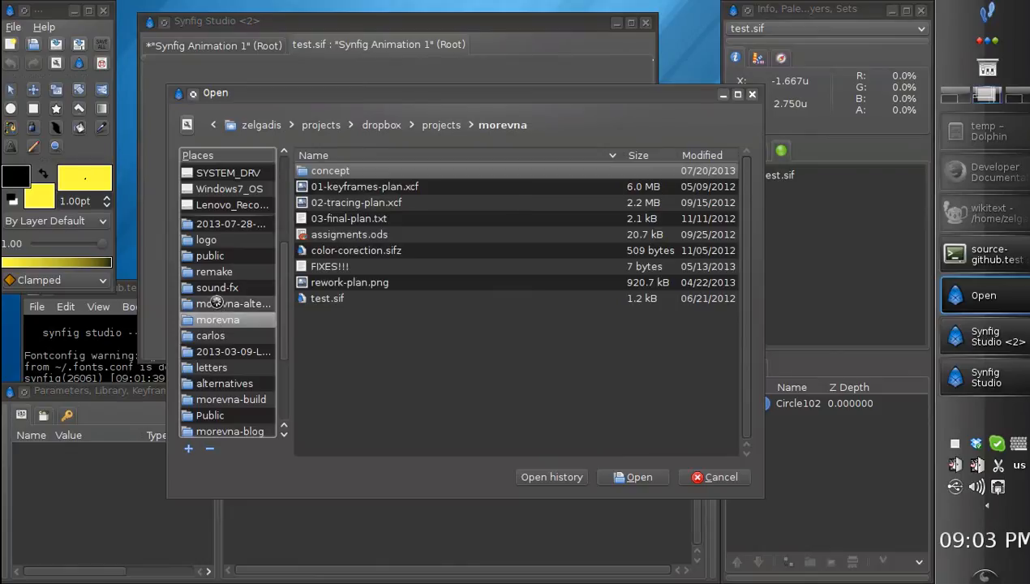
double_click(211, 334)
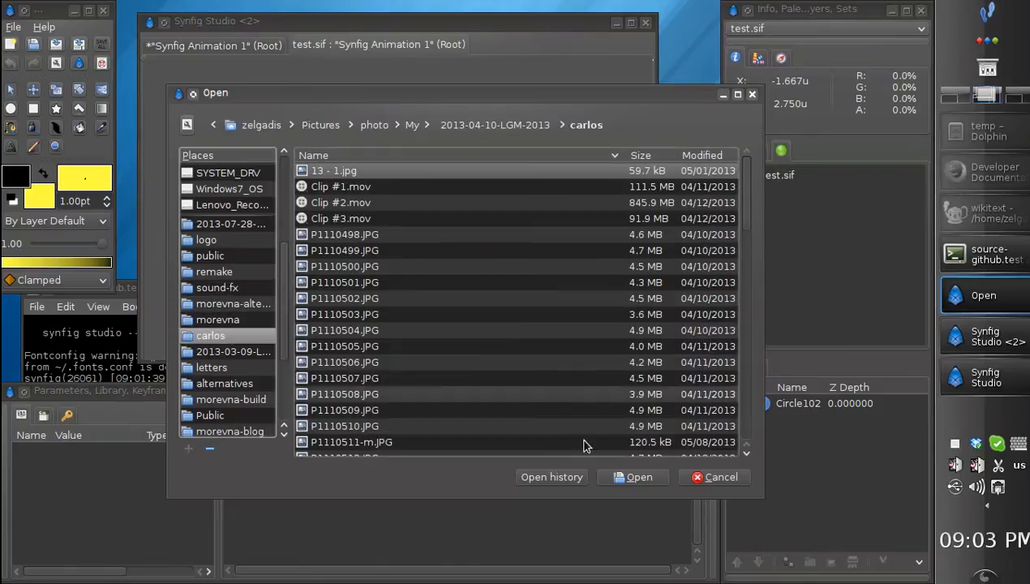
scroll("down", 3)
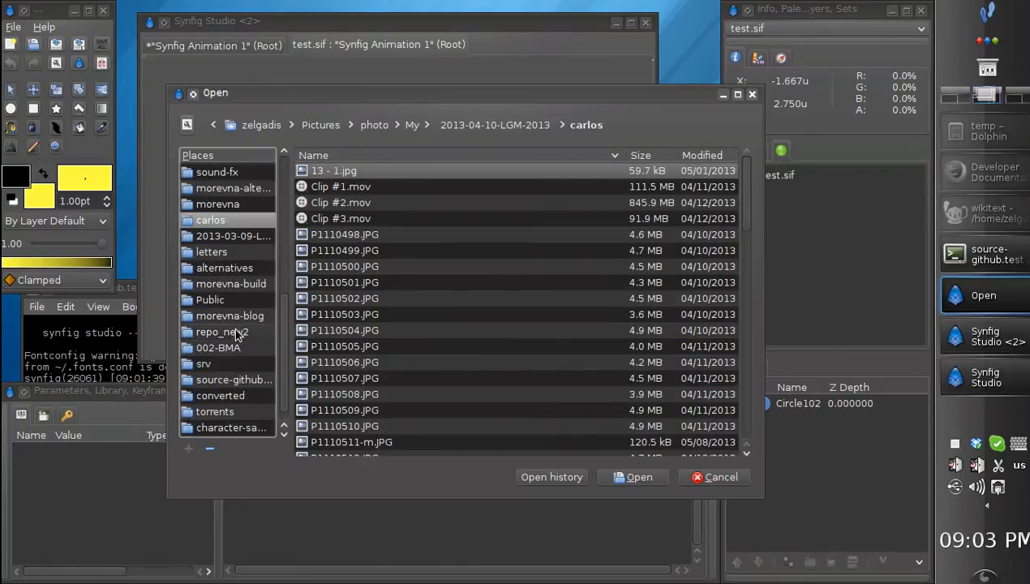
Enter demo/04 and open 04.sif as a third document tab.
double_click(220, 331)
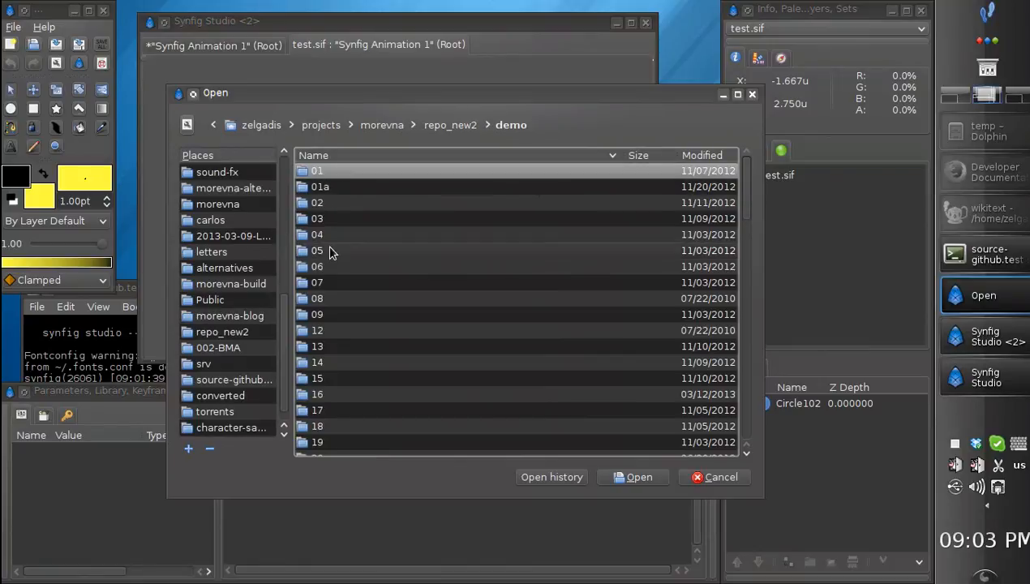
double_click(316, 234)
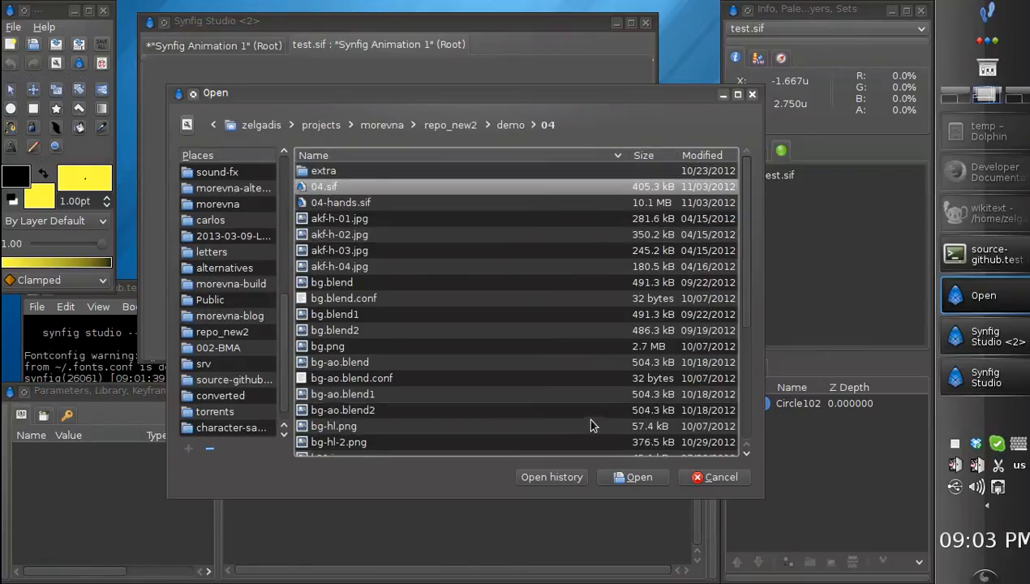
left_click(639, 477)
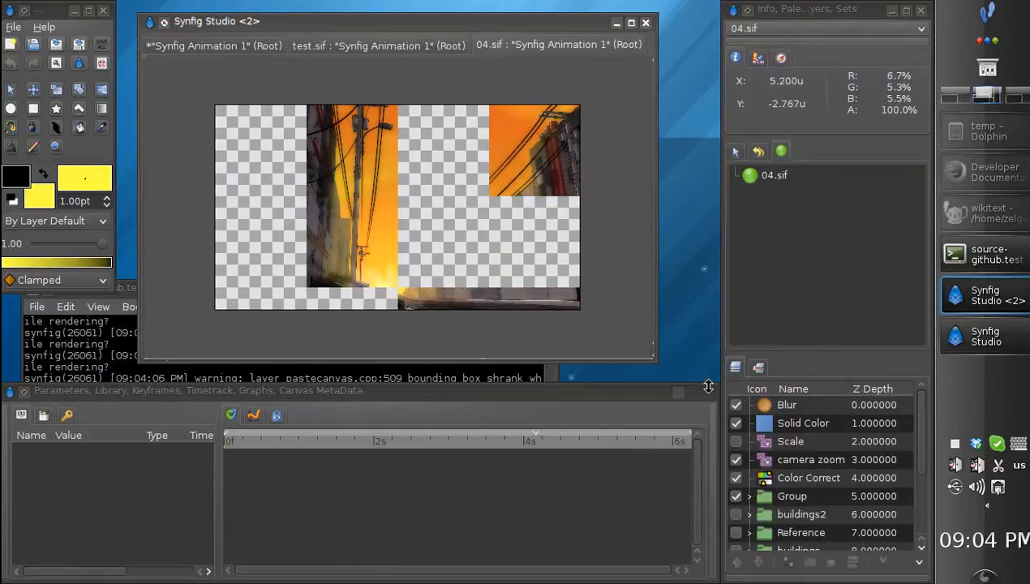
Make test.sif with the blue circle the active document instead of the 04.sif scene.
left_click(802, 422)
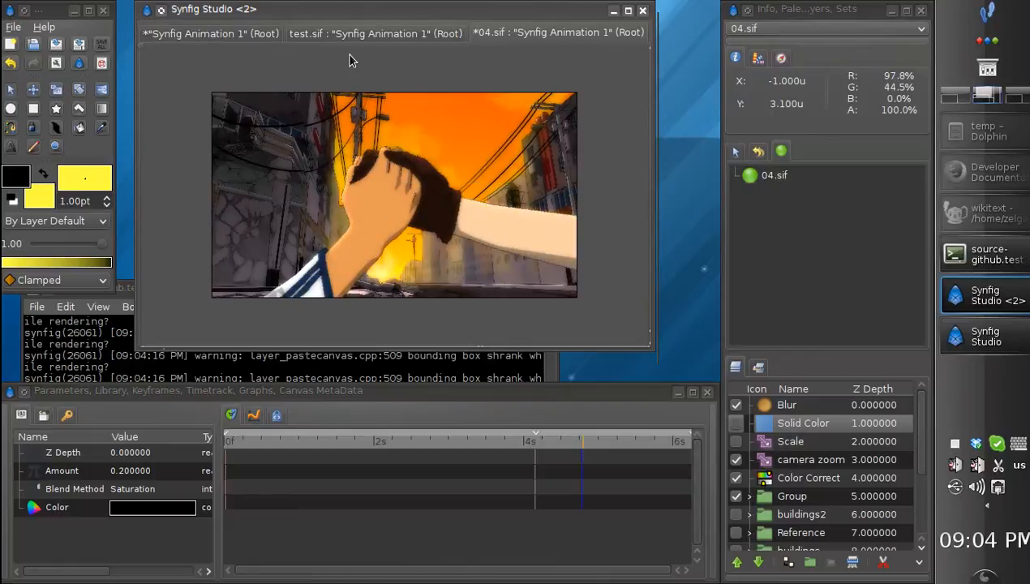
left_click(375, 33)
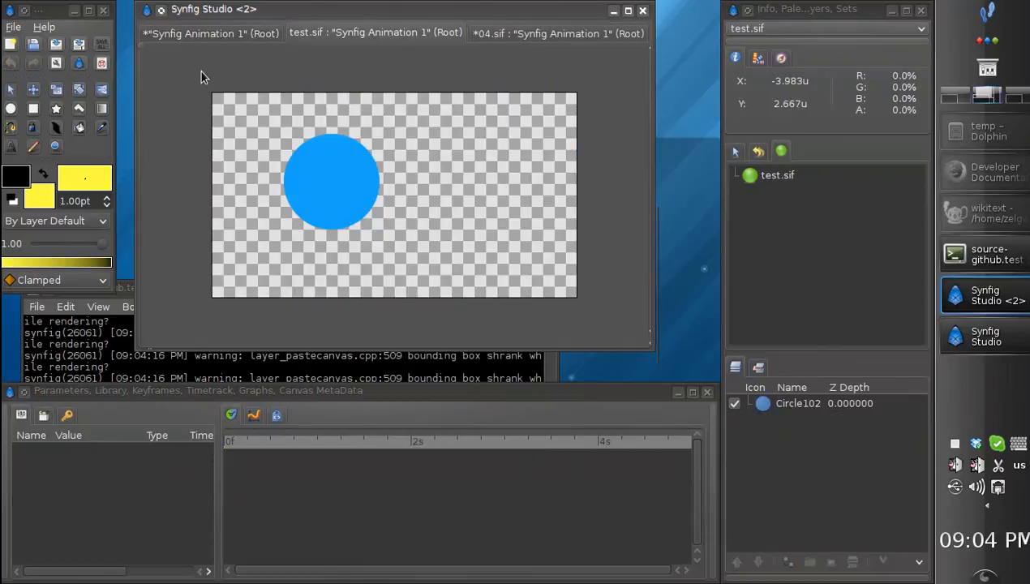
mouse_move(13, 29)
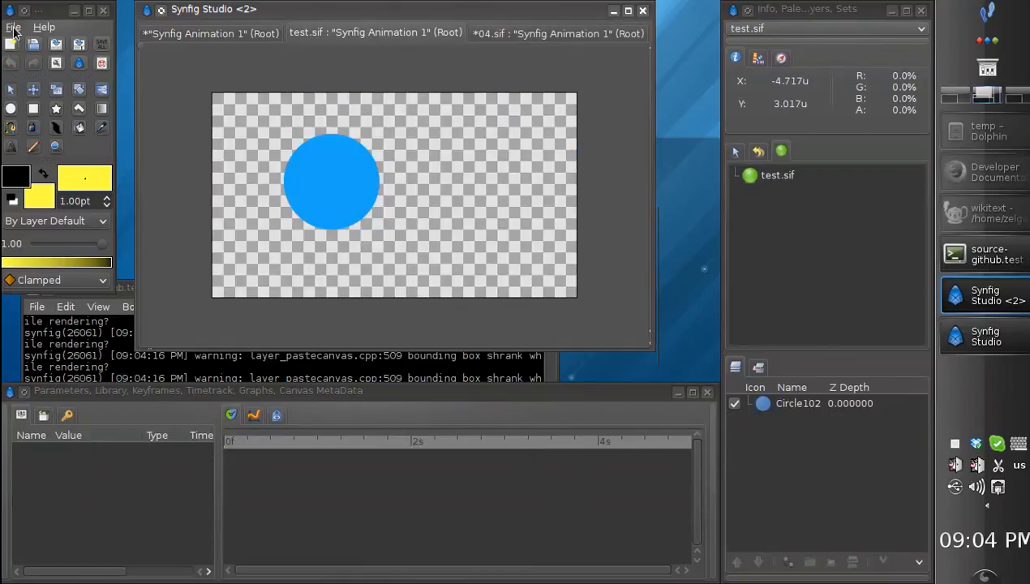
Close test.sif via File > Close and bring the 04.sif scene tab to the front.
left_click(13, 26)
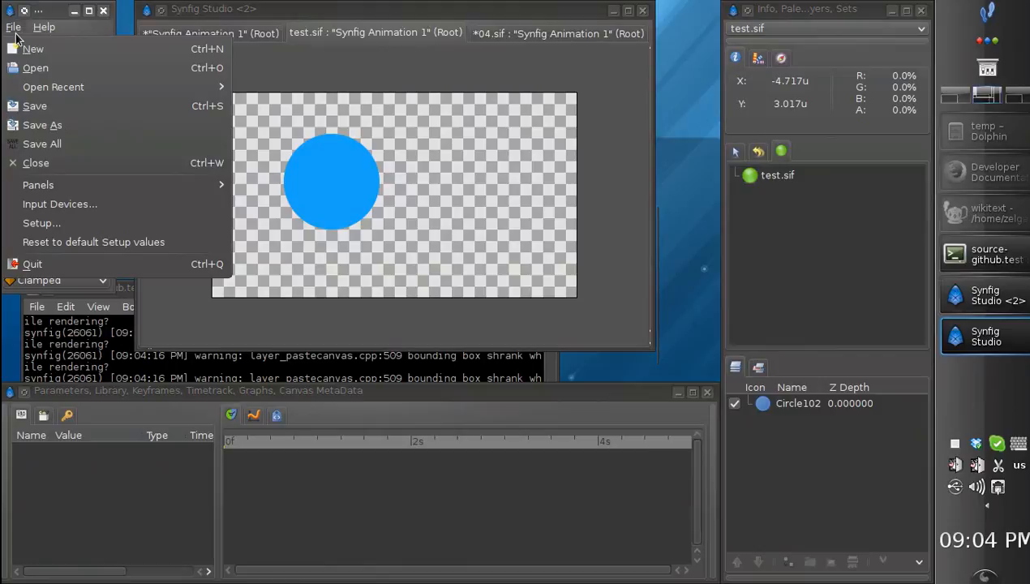
mouse_move(35, 162)
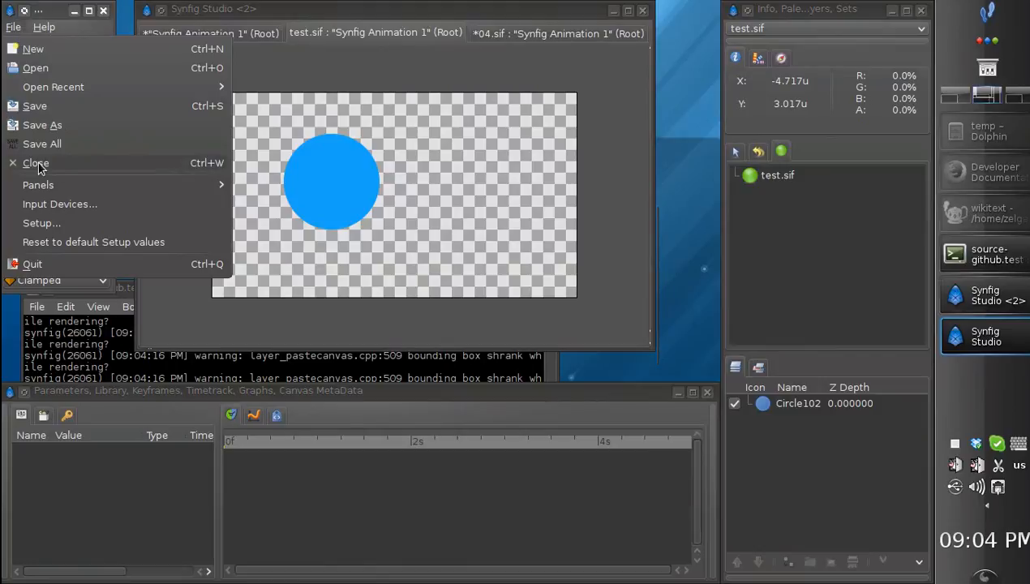
mouse_move(78, 166)
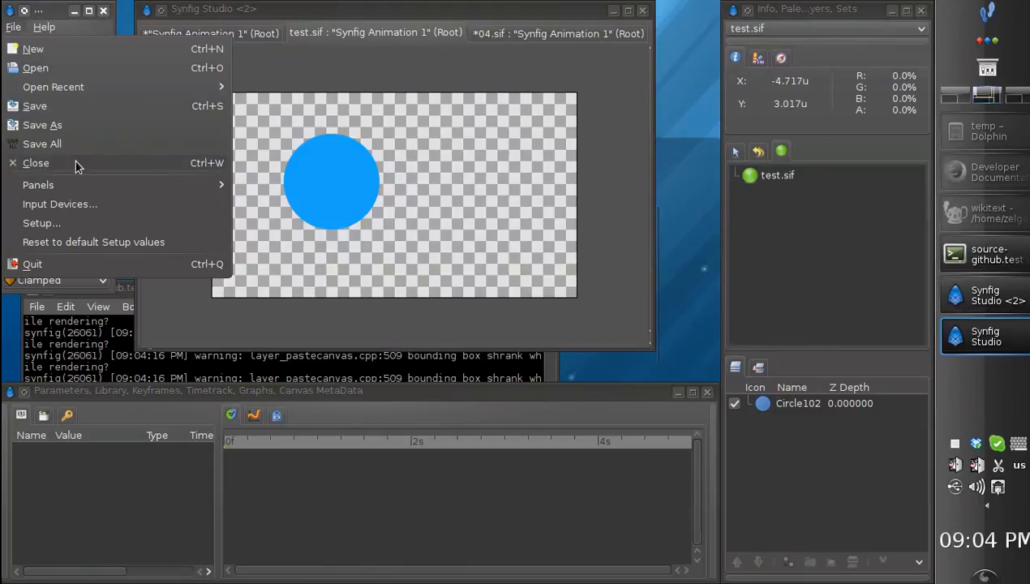
mouse_move(52, 167)
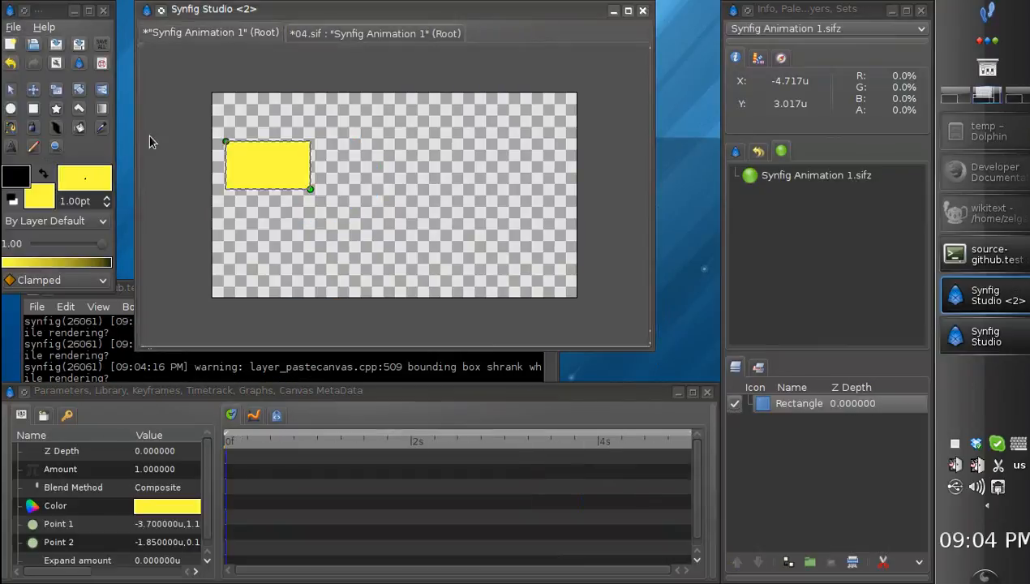
left_click(308, 32)
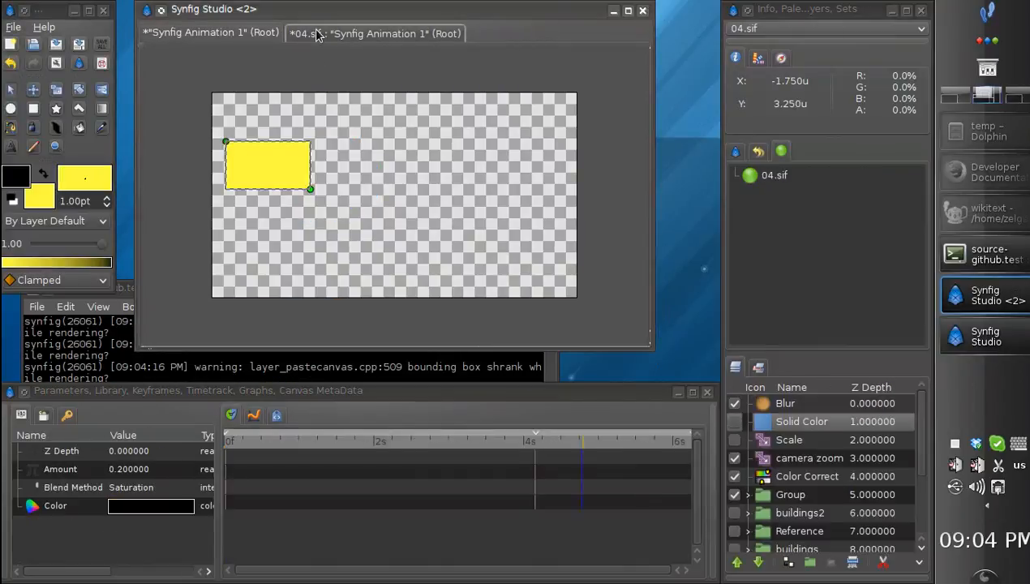
left_click(302, 32)
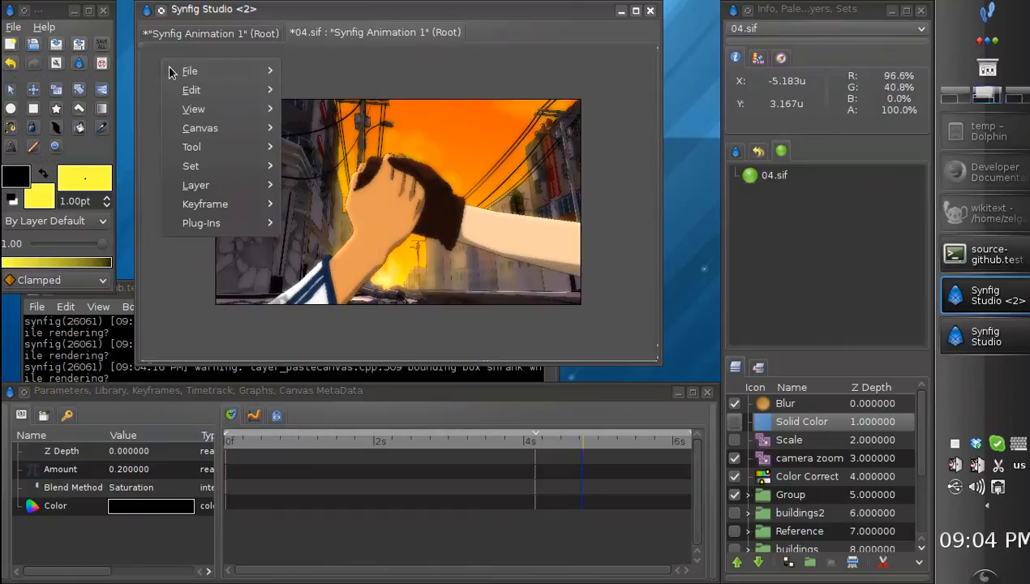
left_click(193, 108)
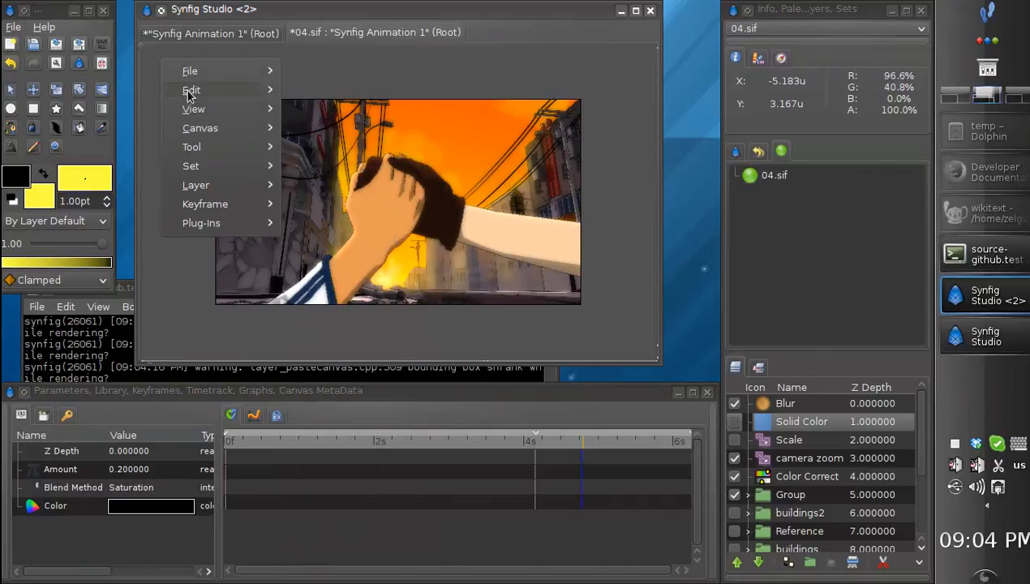
left_click(193, 109)
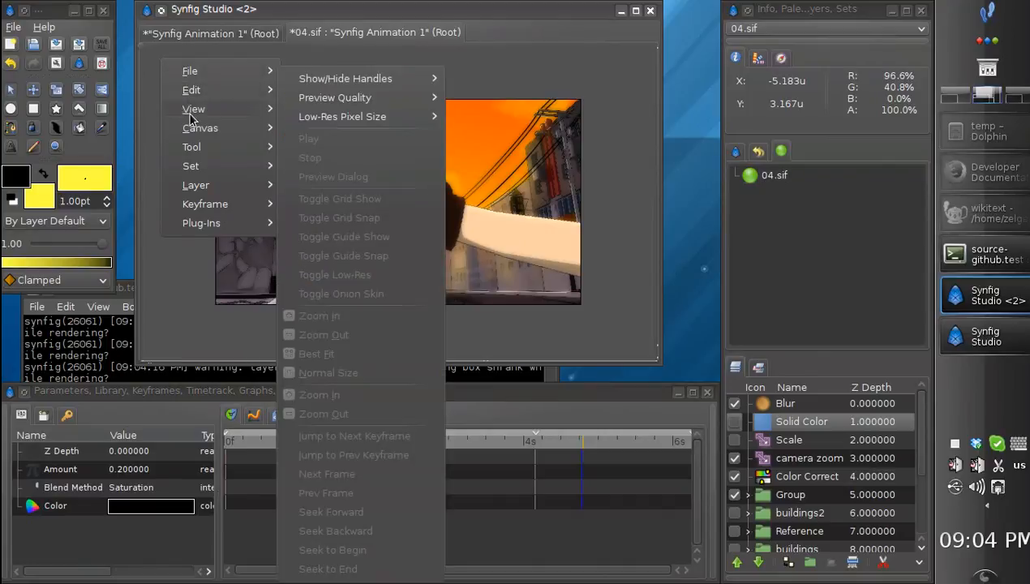
left_click(191, 146)
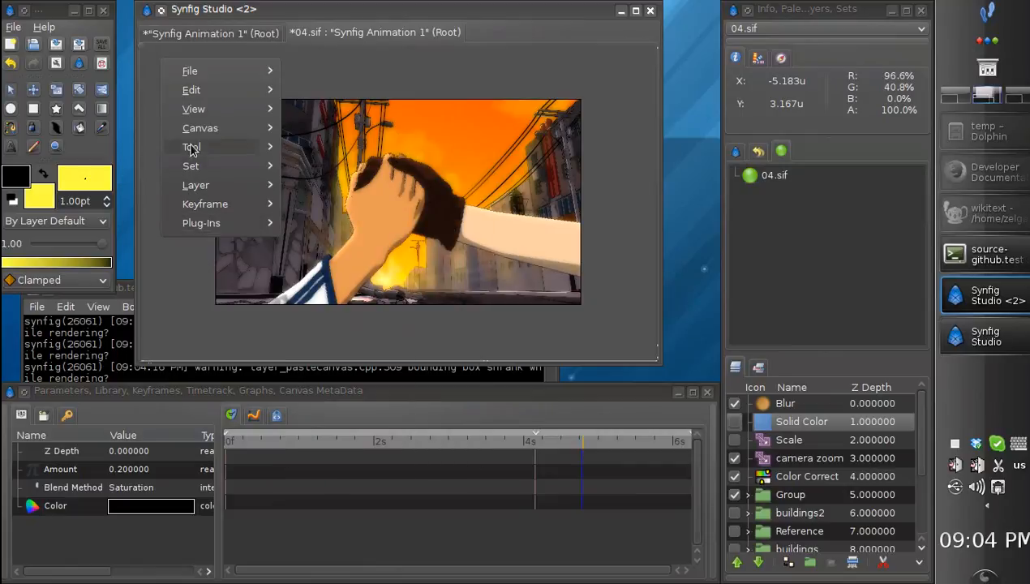
left_click(170, 146)
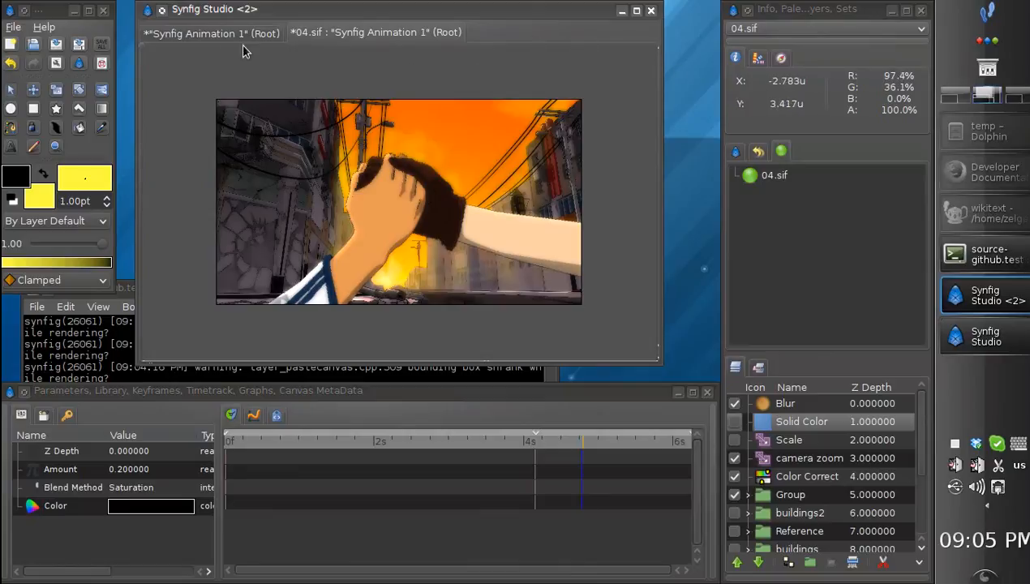
mouse_move(626, 71)
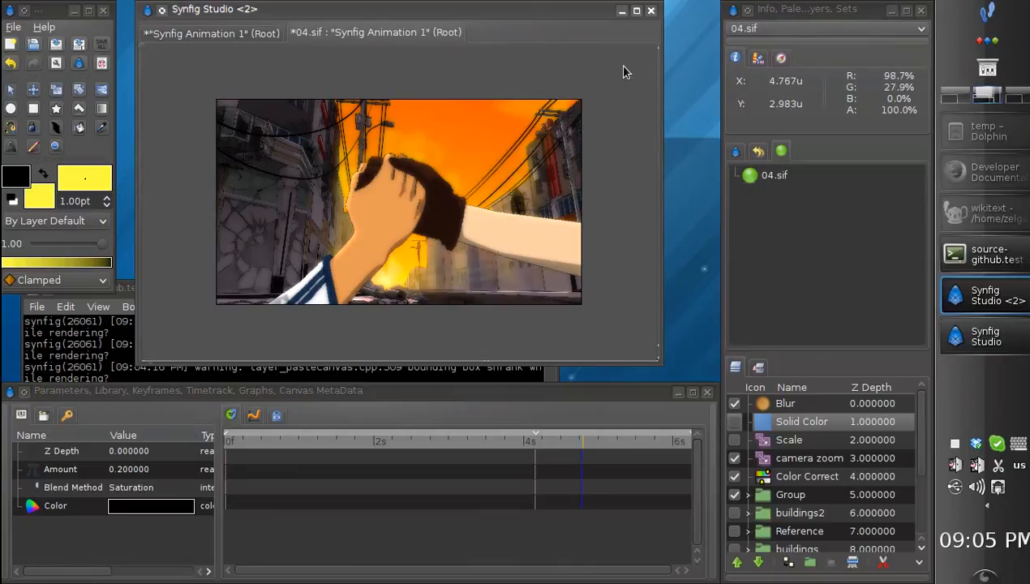
mouse_move(140, 224)
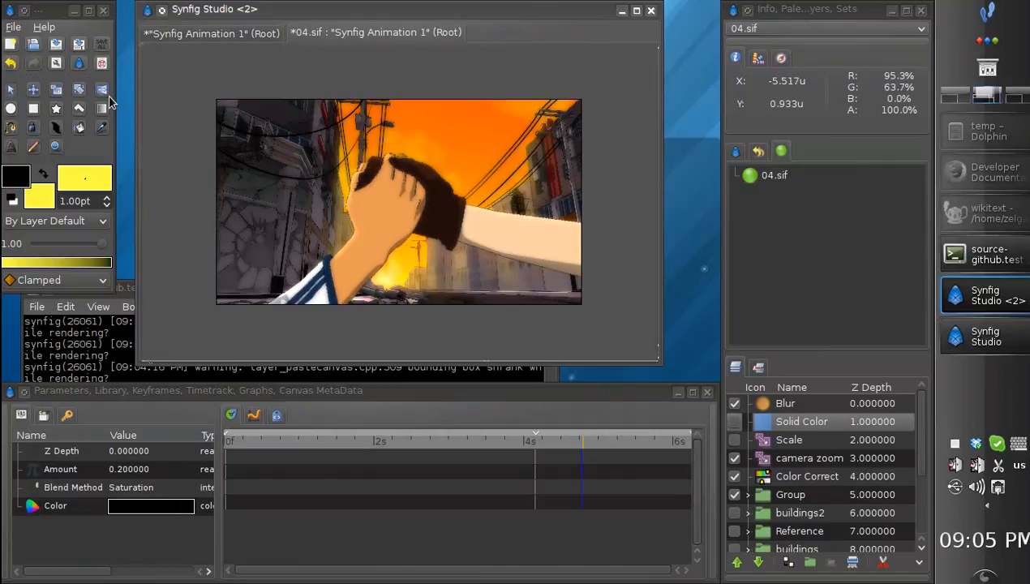
mouse_move(80, 186)
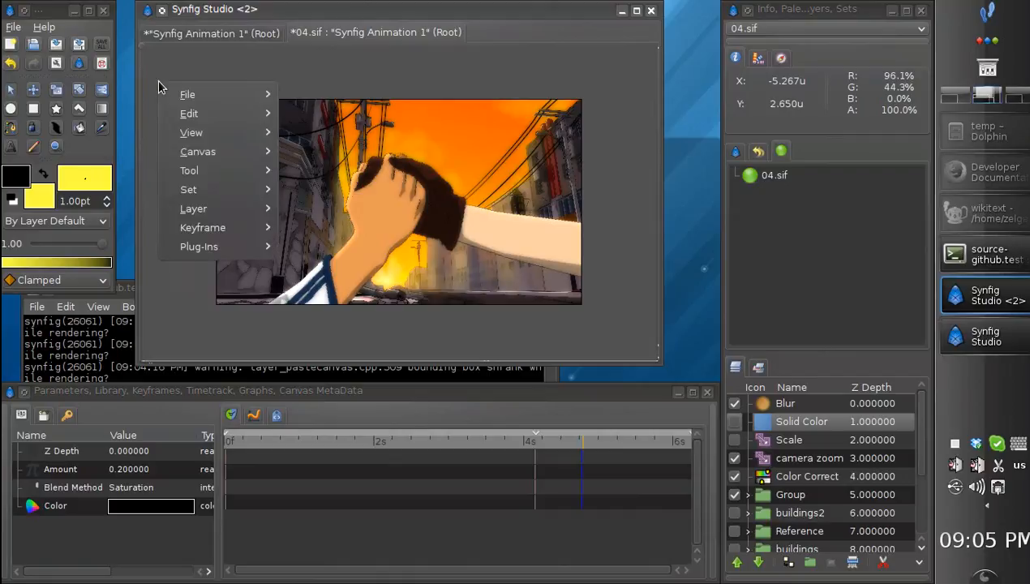
mouse_move(194, 112)
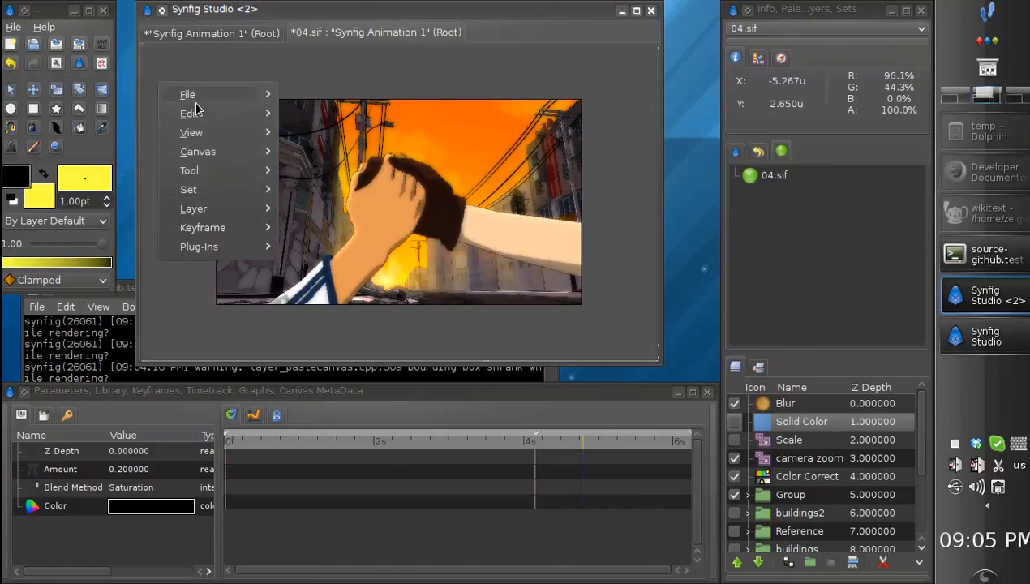
Browse the File commands in the canvas caret menu, then dismiss it without changes.
left_click(201, 227)
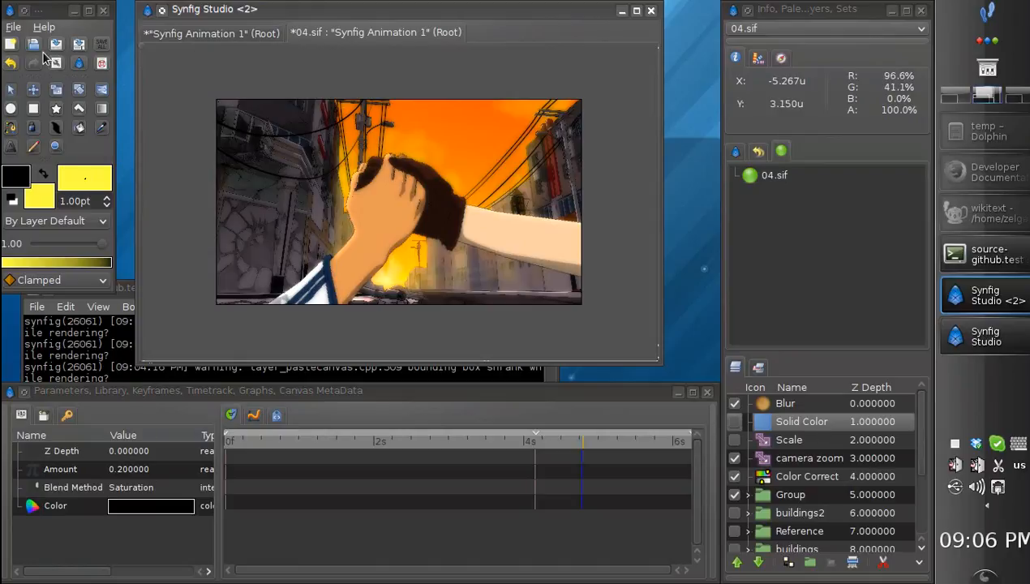
mouse_move(52, 146)
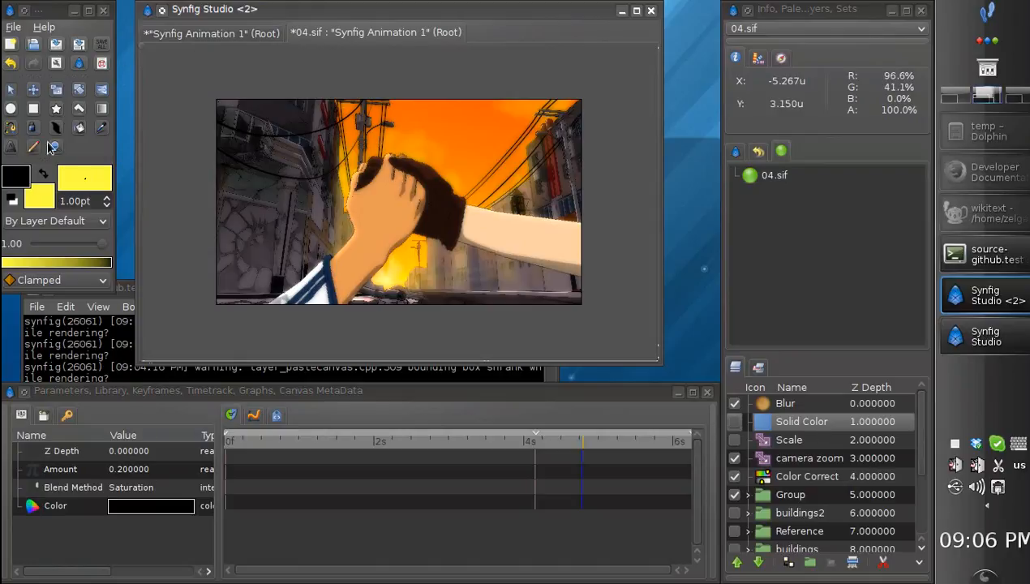
mouse_move(140, 50)
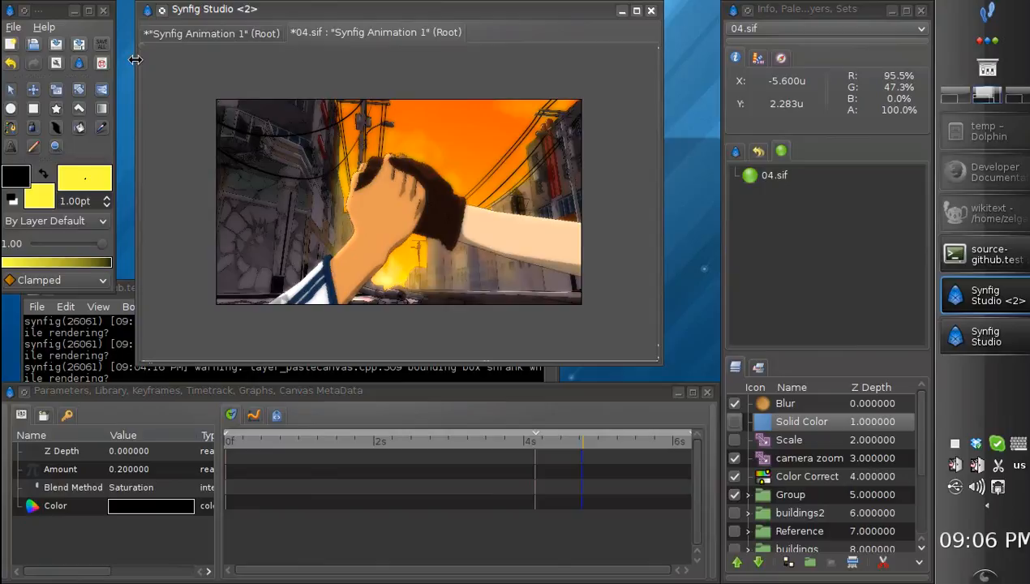
mouse_move(127, 306)
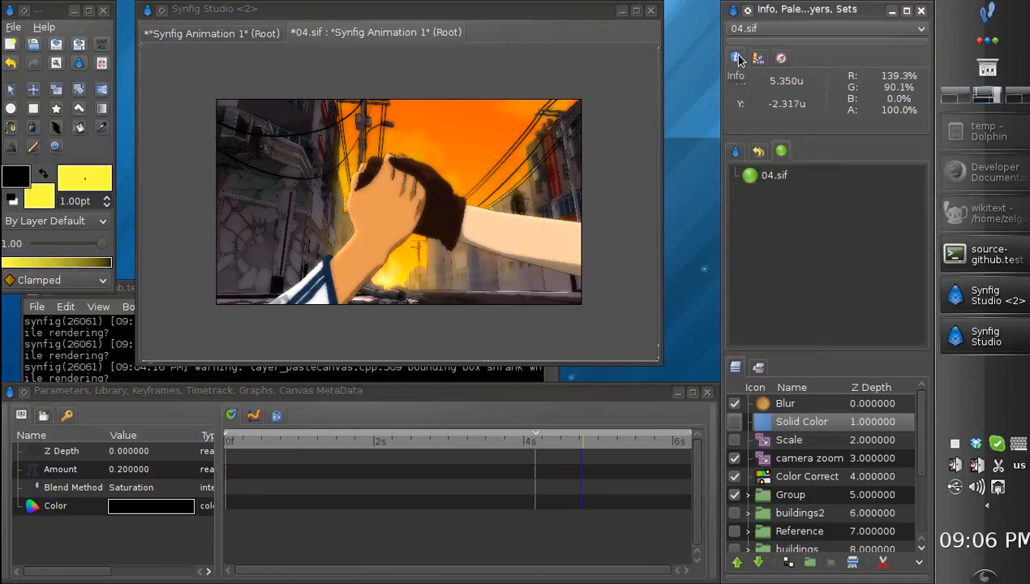
mouse_move(52, 467)
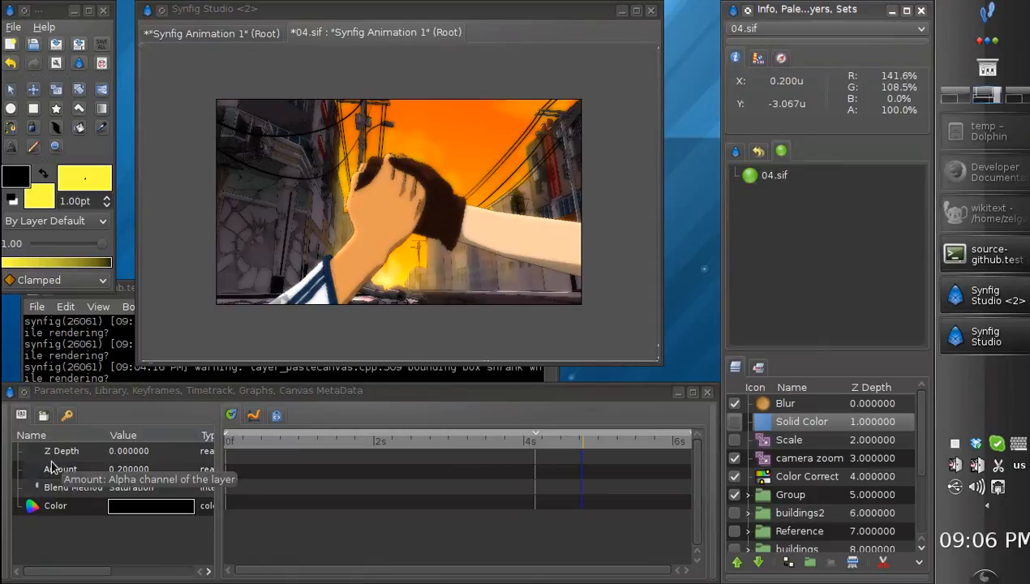
mouse_move(333, 373)
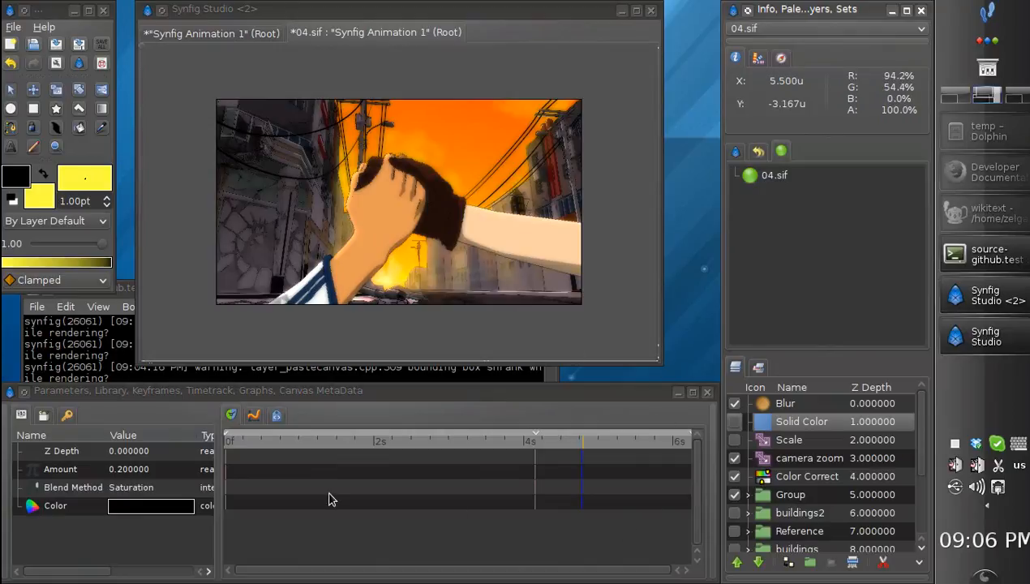
mouse_move(775, 23)
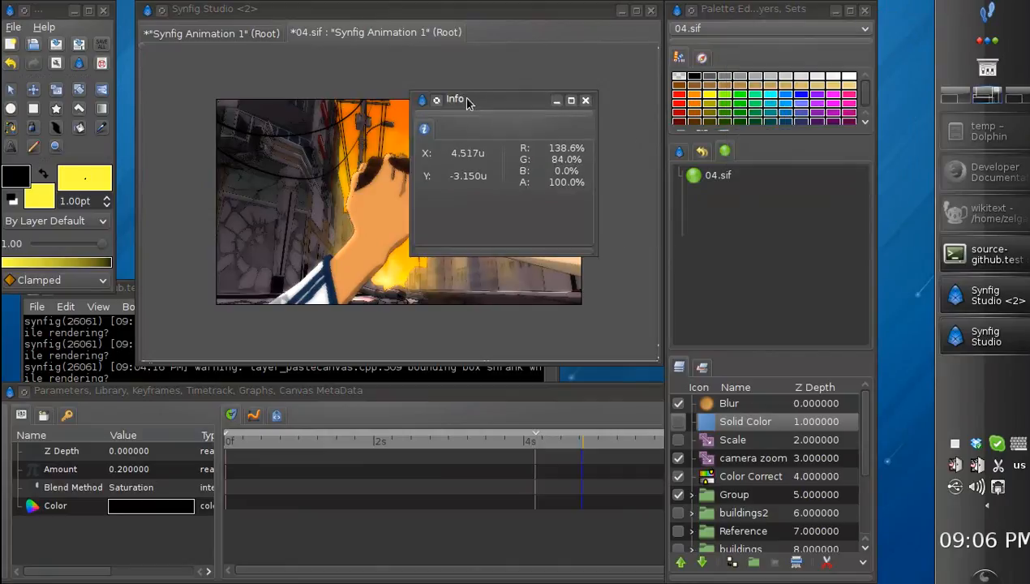
mouse_move(513, 258)
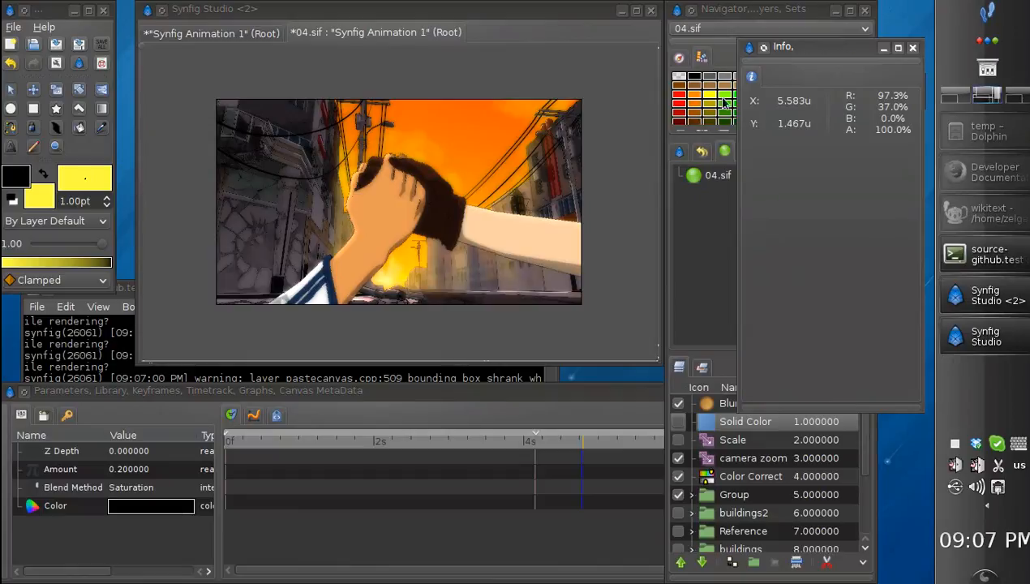
Bring the re-docked Info panel to the front of the Navigator/Palette panel group.
left_click(911, 46)
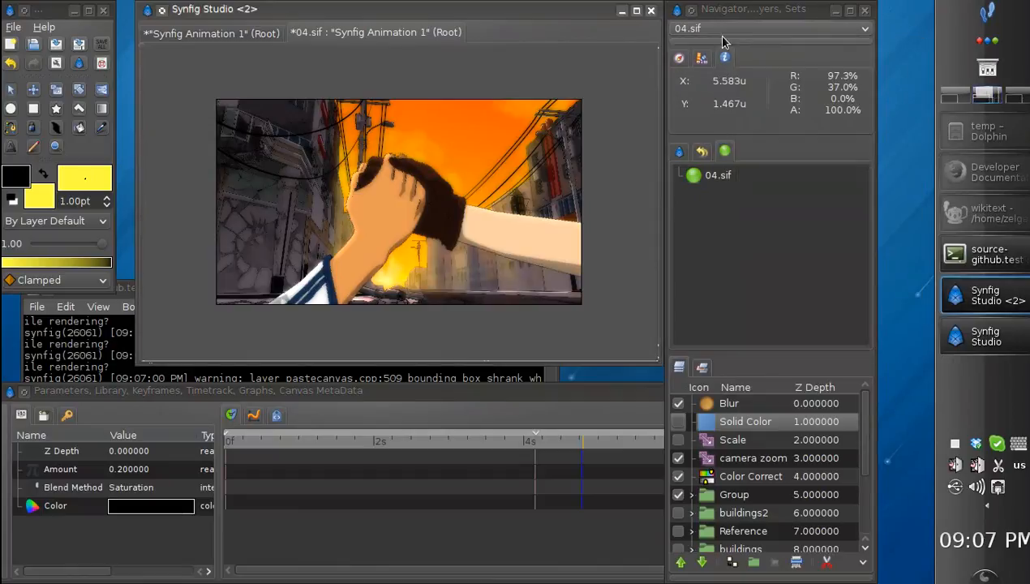
mouse_move(753, 89)
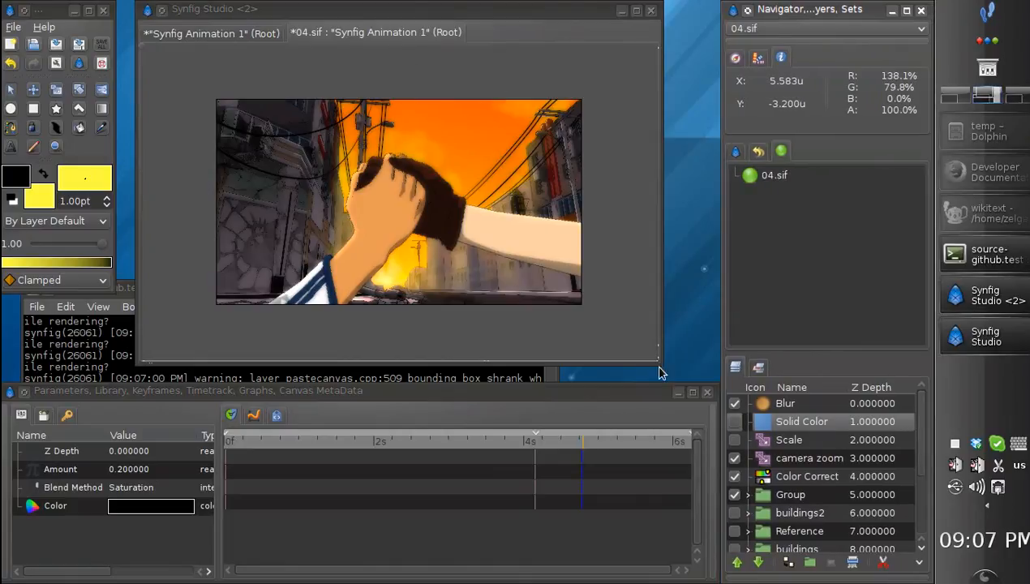
mouse_move(663, 365)
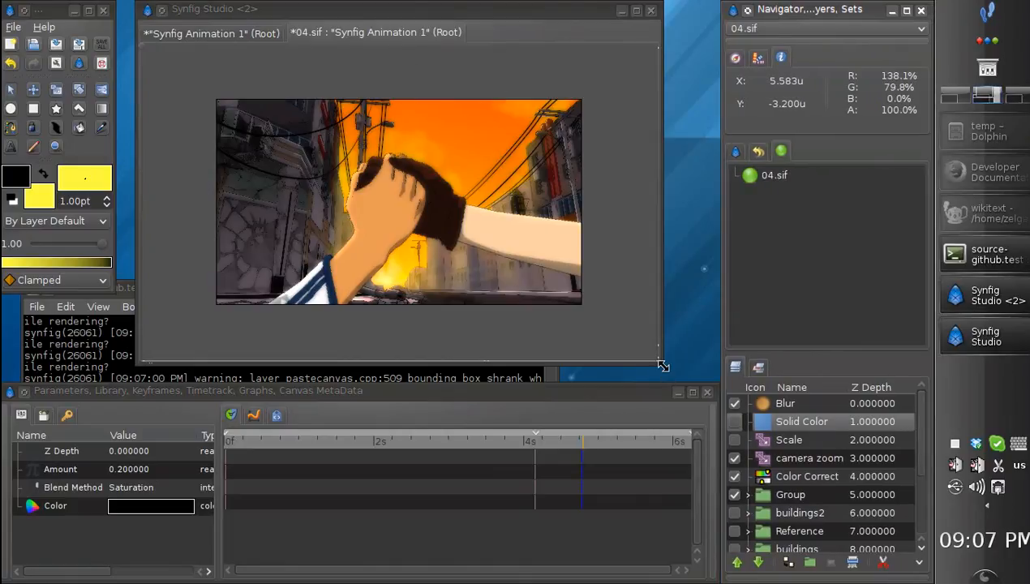